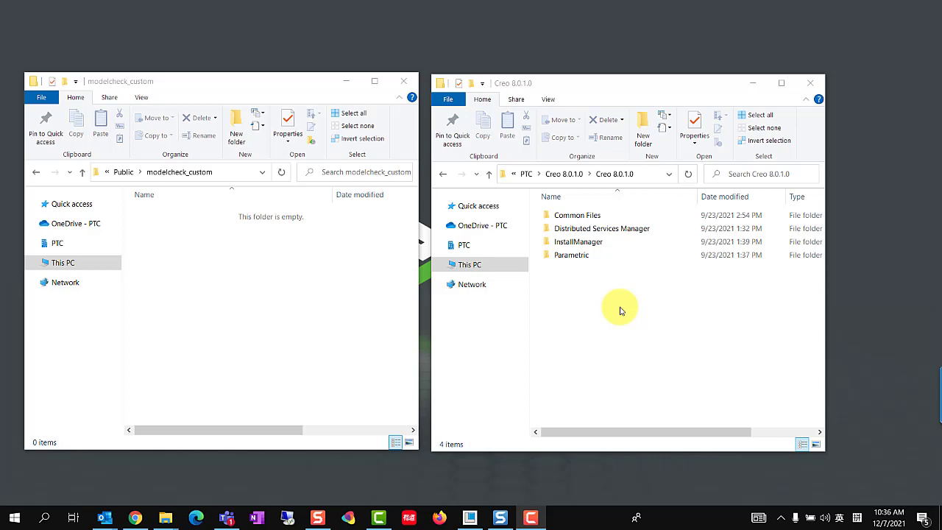
# Paste the config, html, info, rules and spell folders from modchk\text\usascii into modelcheck_custom
pyautogui.doubleClick(577, 215)
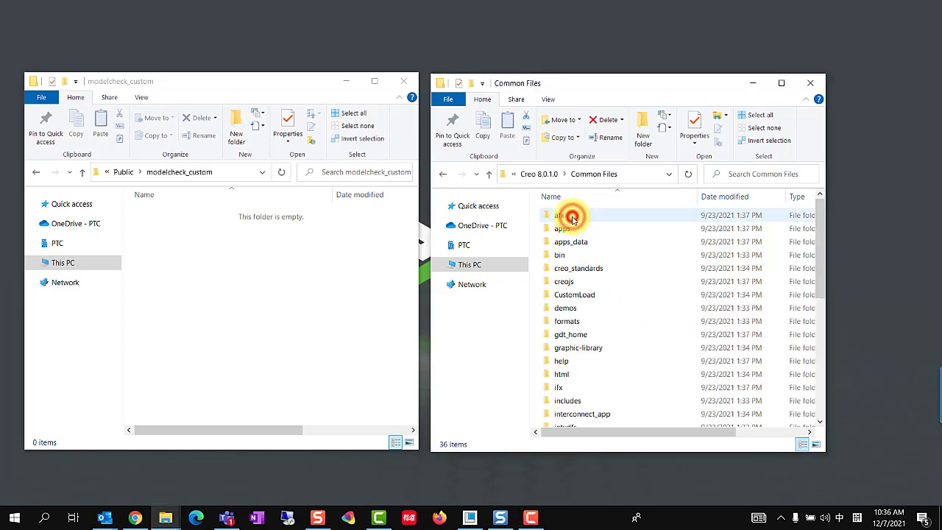
pyautogui.scroll(-3)
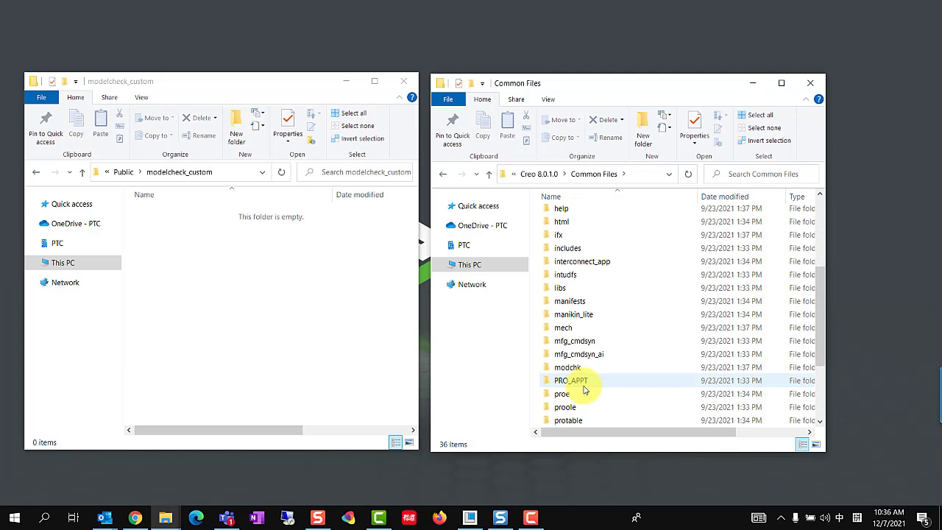
pyautogui.doubleClick(566, 367)
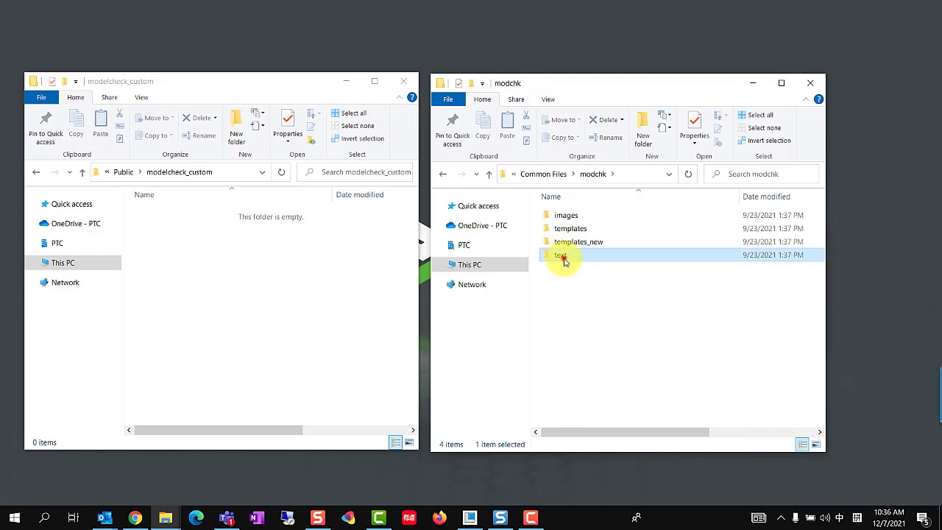
pyautogui.doubleClick(561, 254)
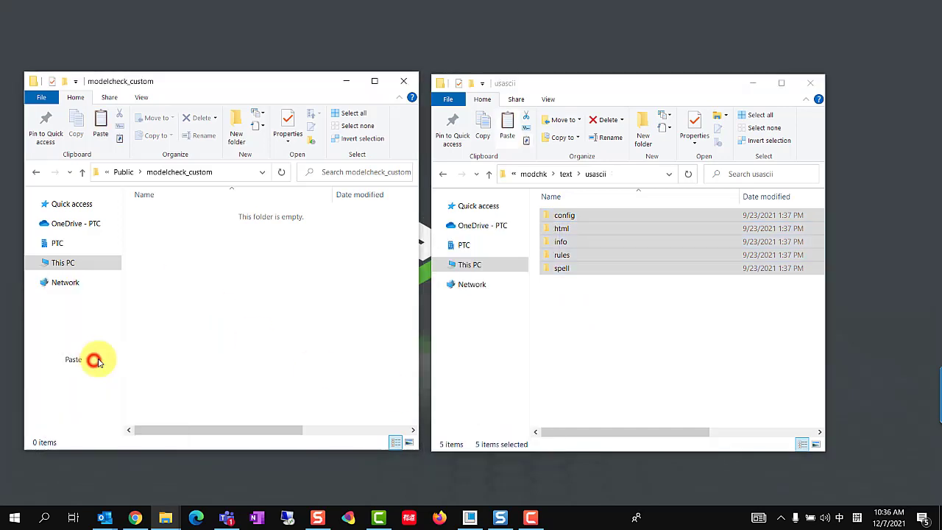
pyautogui.click(73, 359)
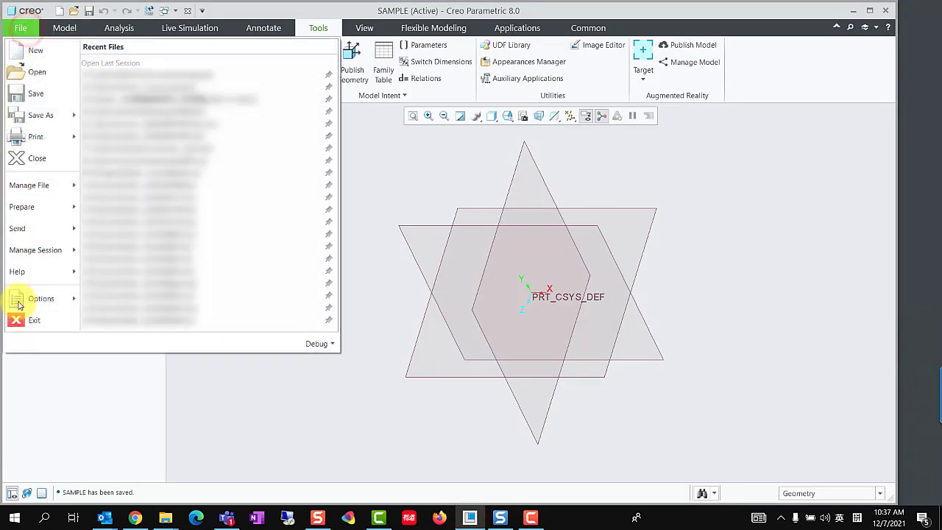
pyautogui.click(41, 298)
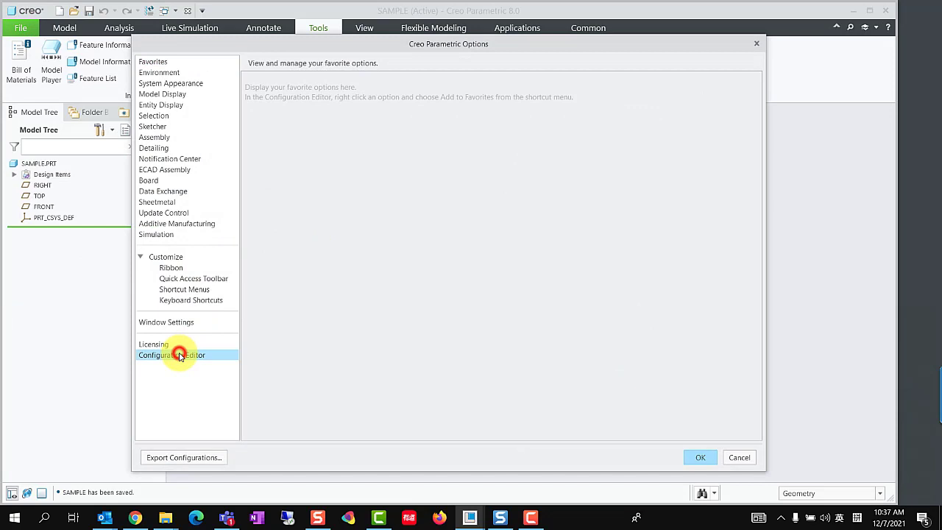
pyautogui.click(172, 355)
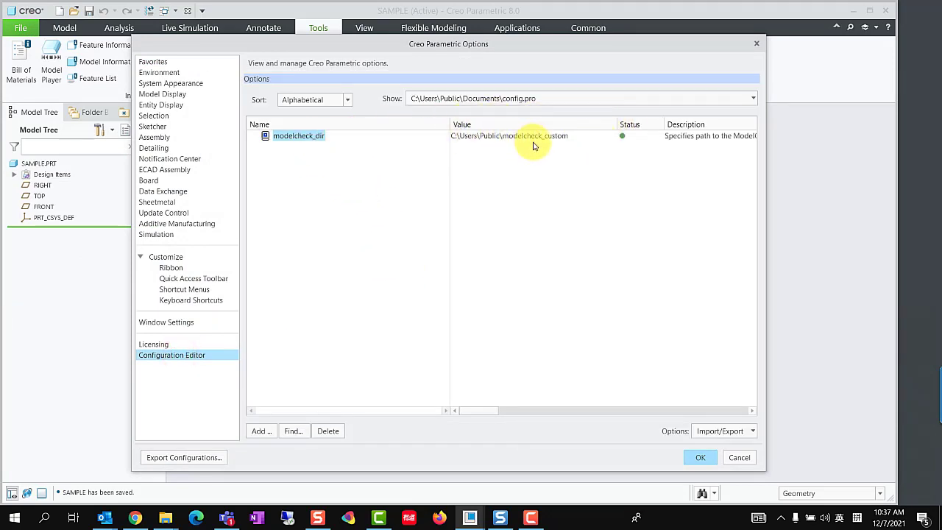
pyautogui.click(699, 457)
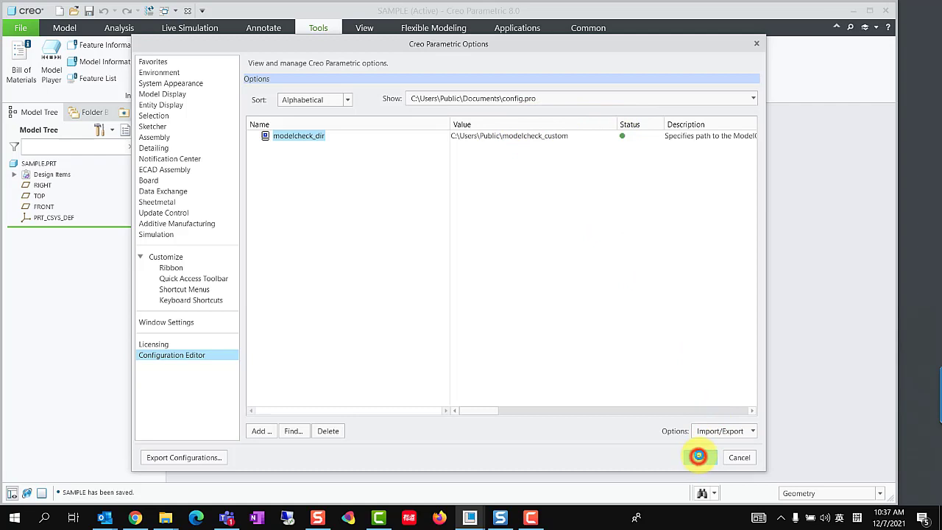
pyautogui.click(697, 456)
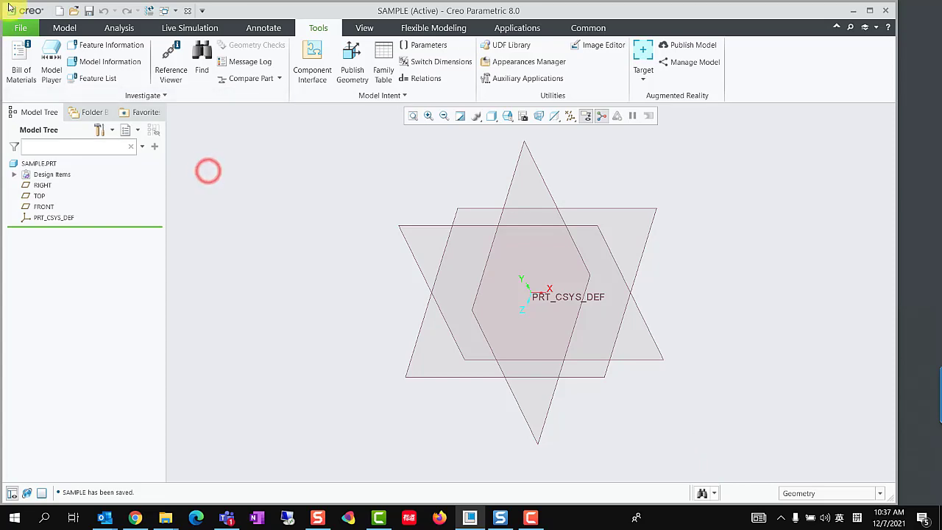
# Open the ModelCHECK Configuration Tool and begin a new check file
pyautogui.click(20, 28)
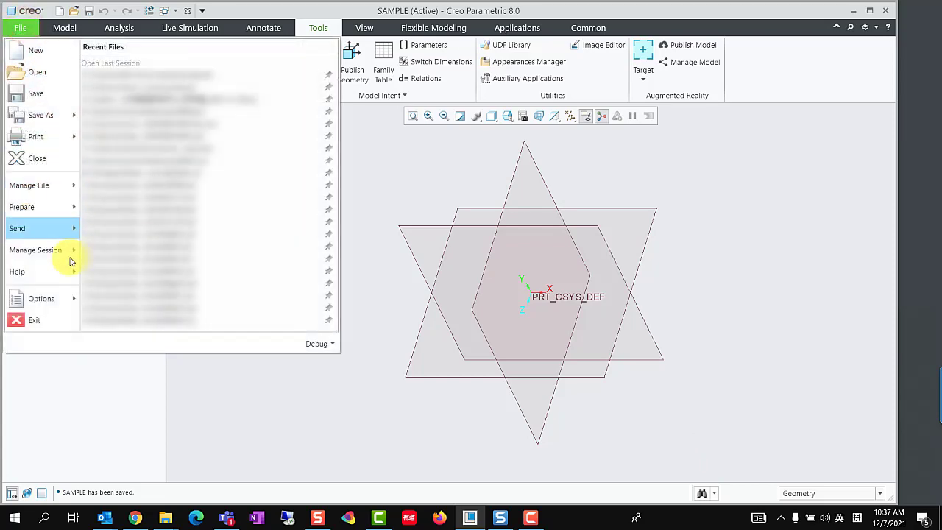
pyautogui.click(41, 298)
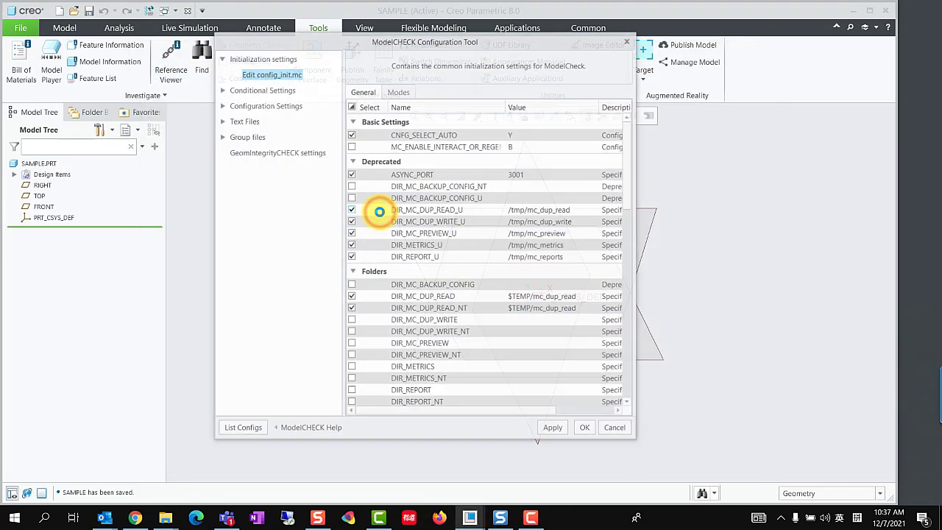
pyautogui.click(262, 89)
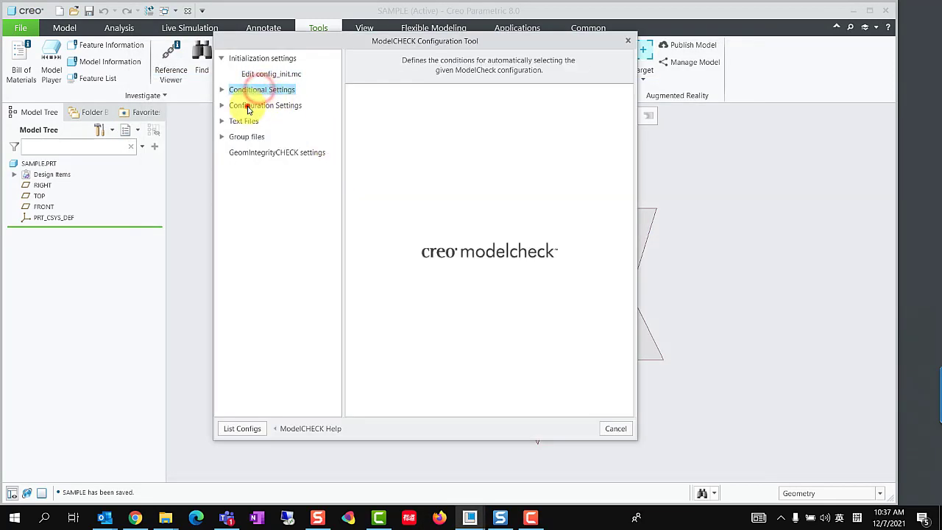
pyautogui.click(264, 105)
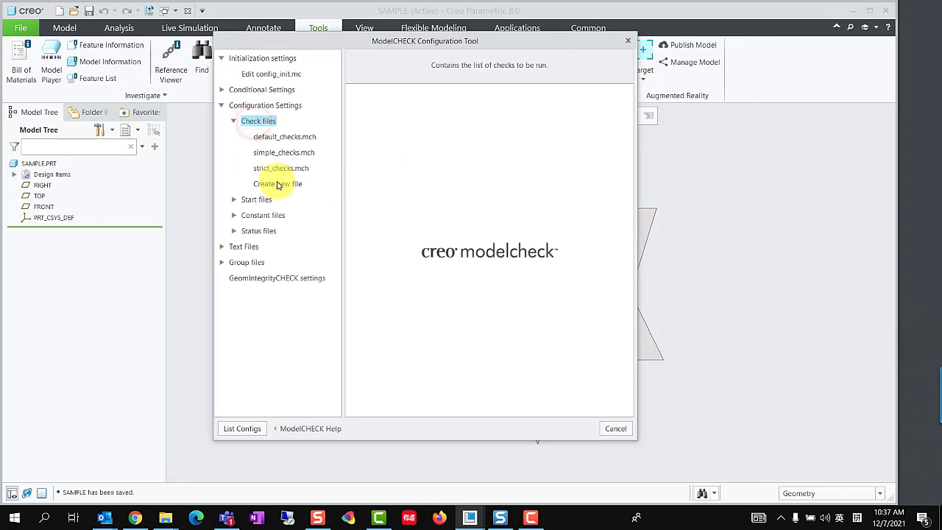
pyautogui.click(277, 183)
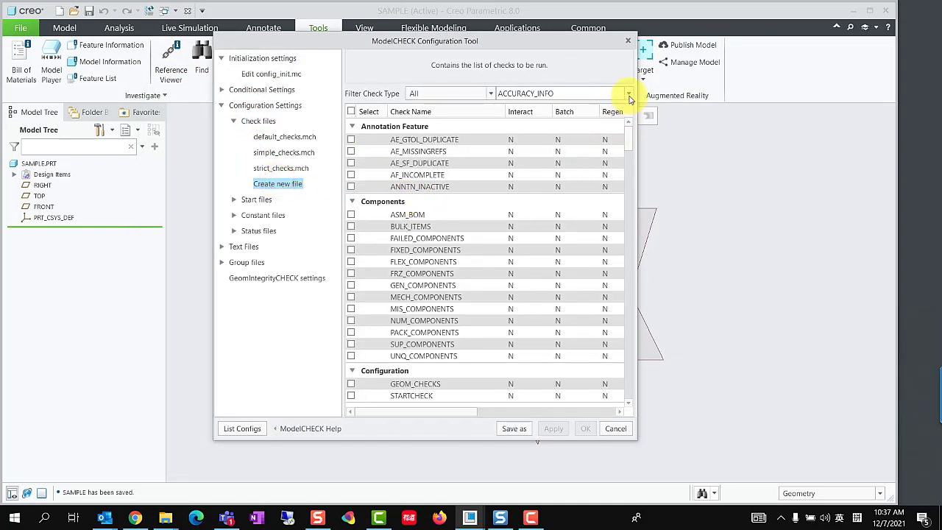
# Enable the EXTRA_PARAMS check with its interactive mode set to E
pyautogui.click(627, 92)
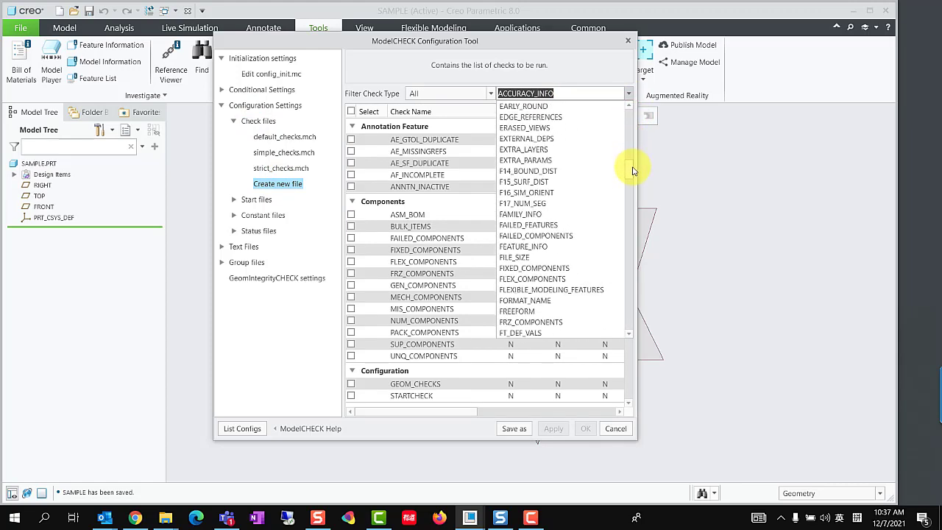
pyautogui.click(525, 161)
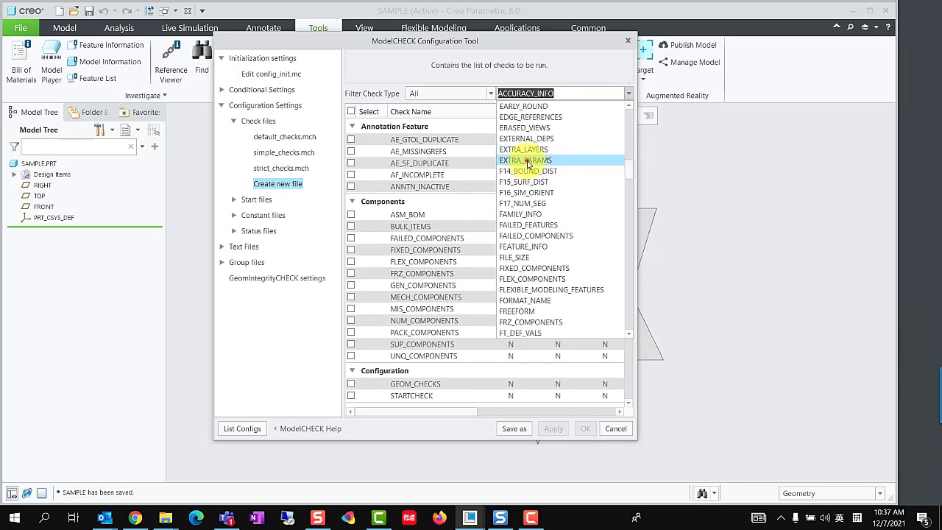
pyautogui.click(523, 160)
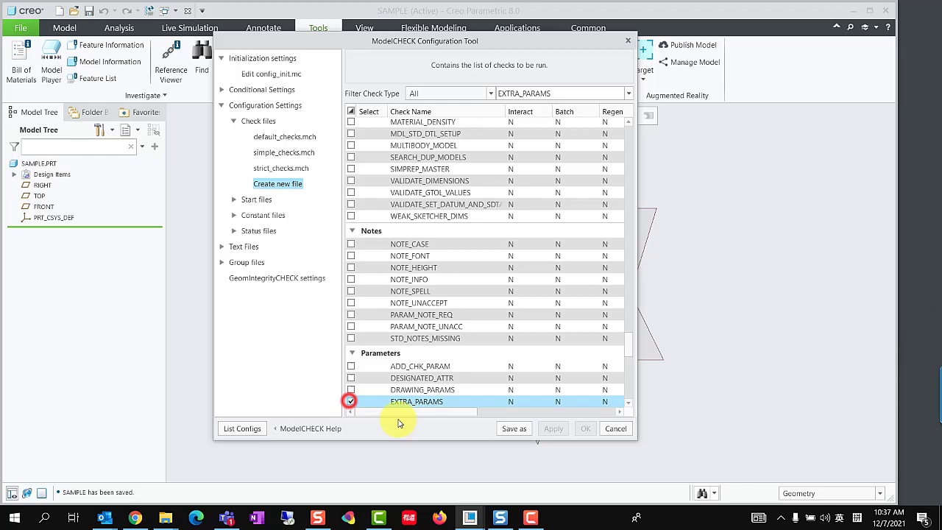
pyautogui.click(536, 401)
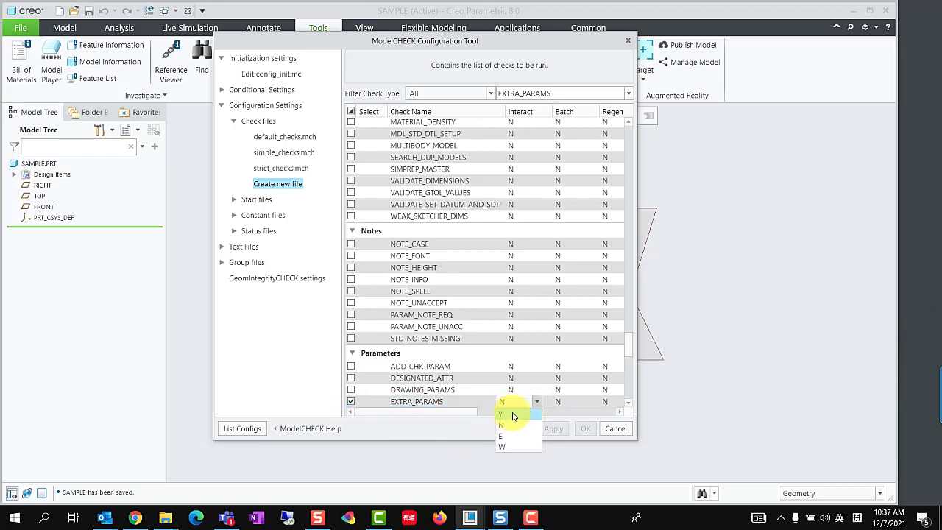
pyautogui.click(500, 435)
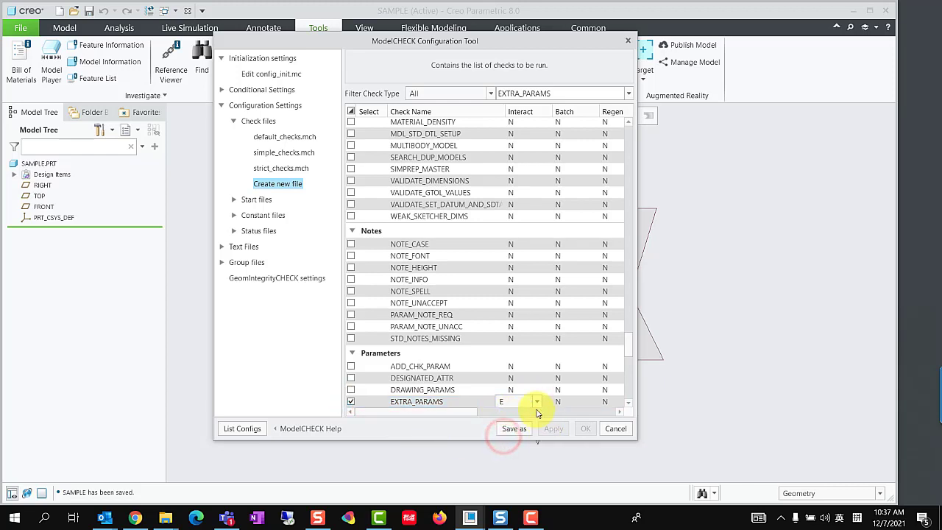
# Save the check file as EXTRA_PARAM.mch and refresh the check file list
pyautogui.click(514, 428)
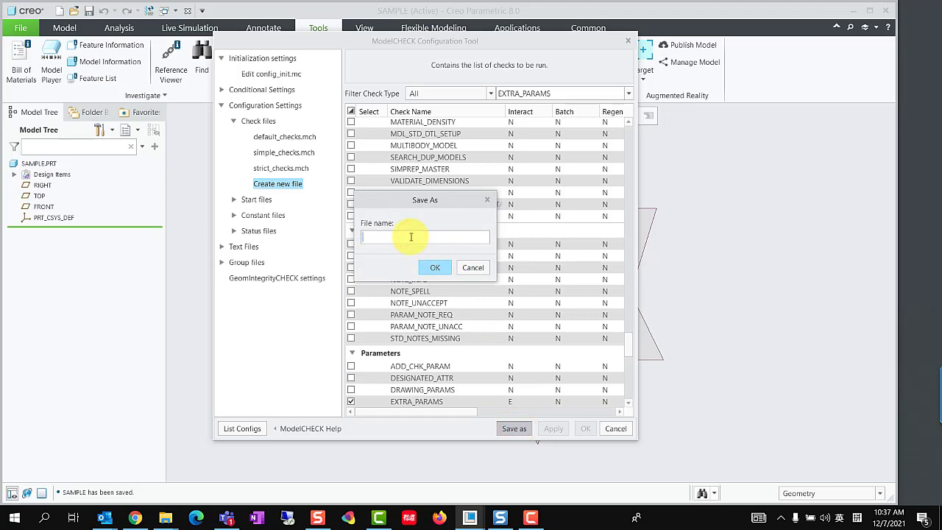
pyautogui.write('EXTRA_P')
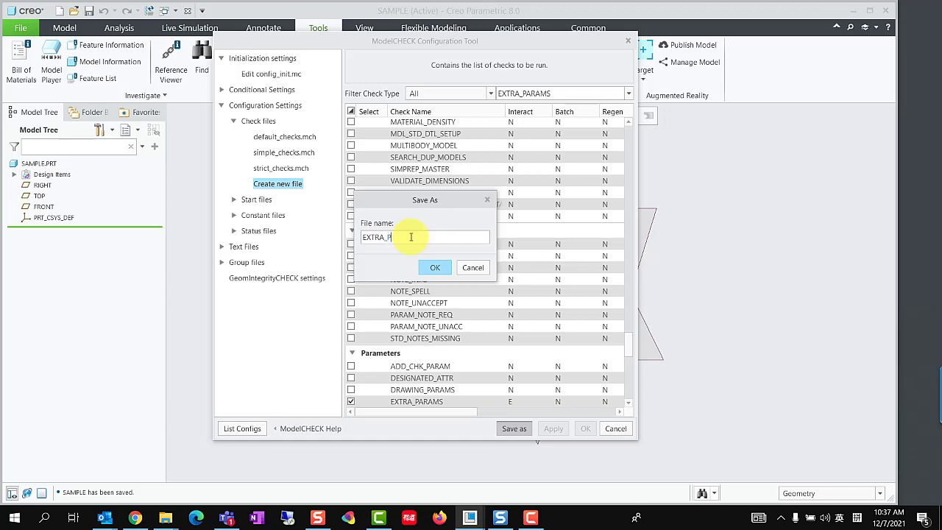
pyautogui.write('ARAM')
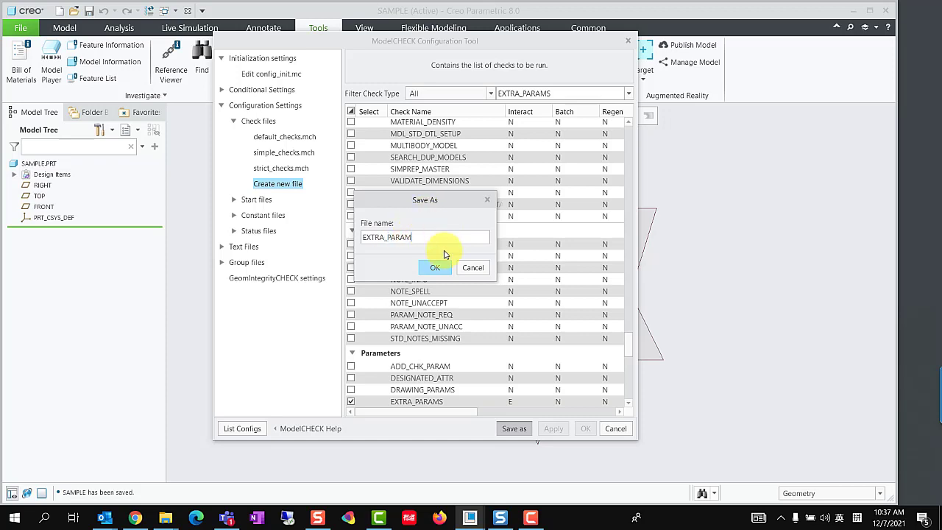
pyautogui.click(434, 267)
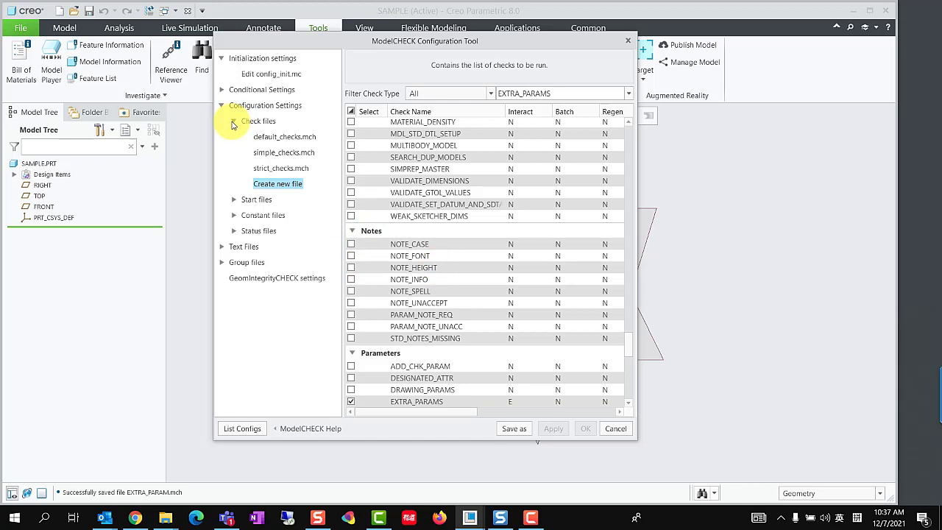
pyautogui.click(280, 183)
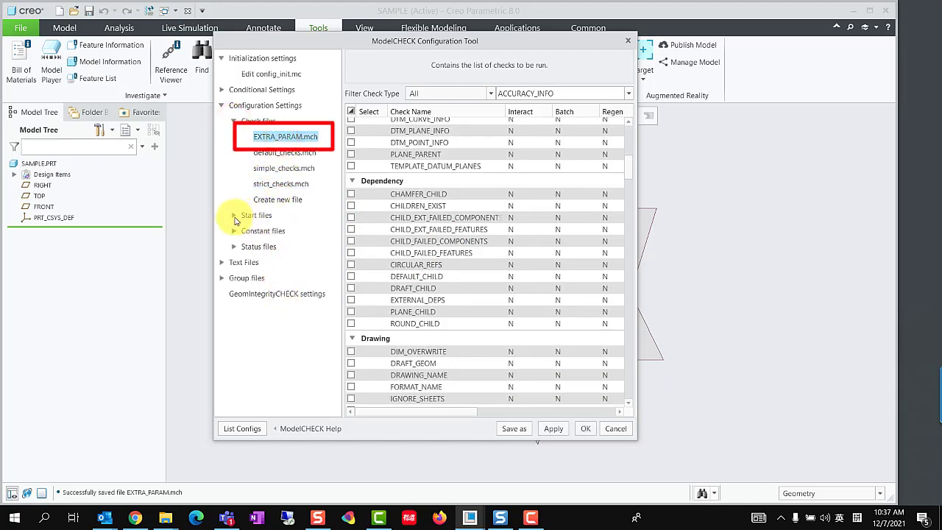
# Begin a new start file and add PARAM1 as a required Part Parameter item
pyautogui.click(233, 215)
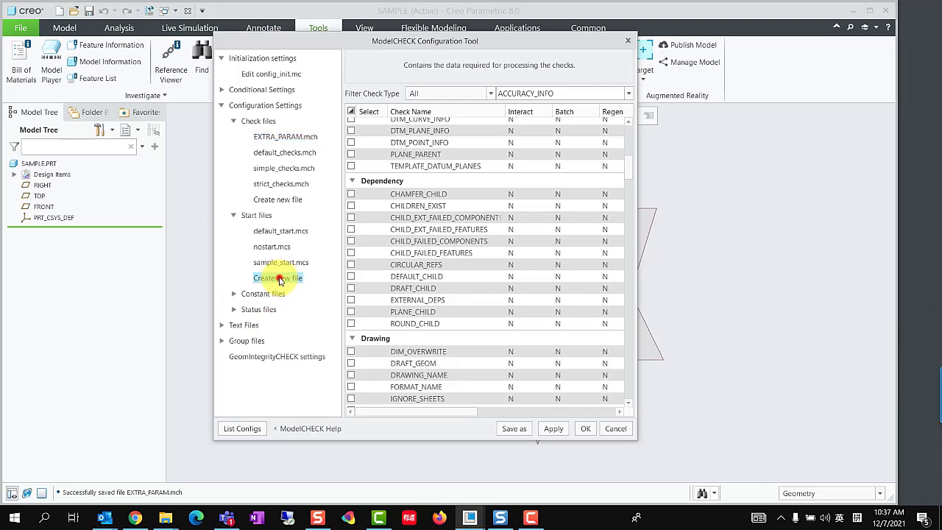
pyautogui.click(278, 277)
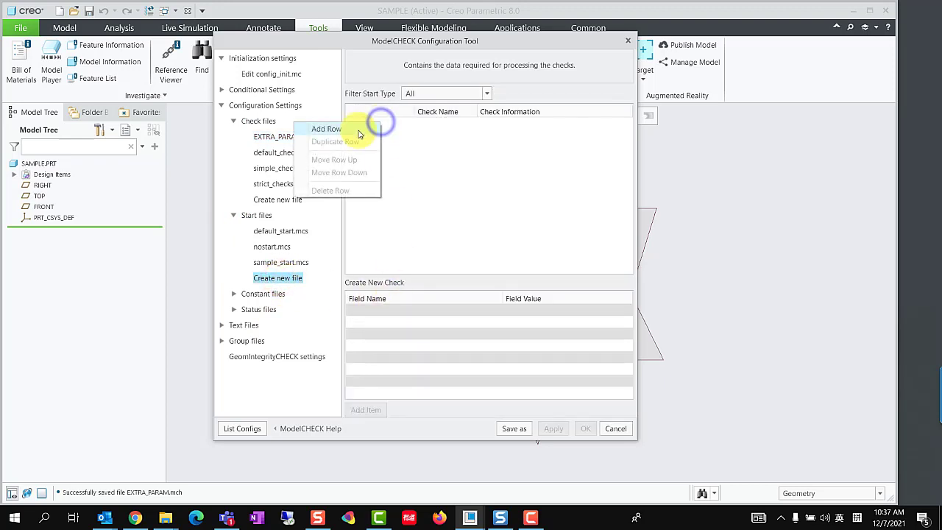
pyautogui.click(326, 129)
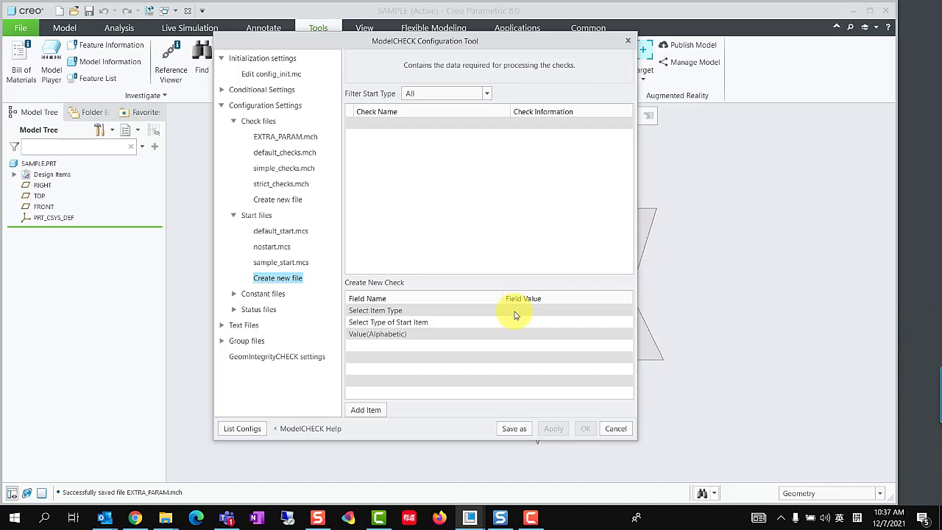
pyautogui.click(512, 310)
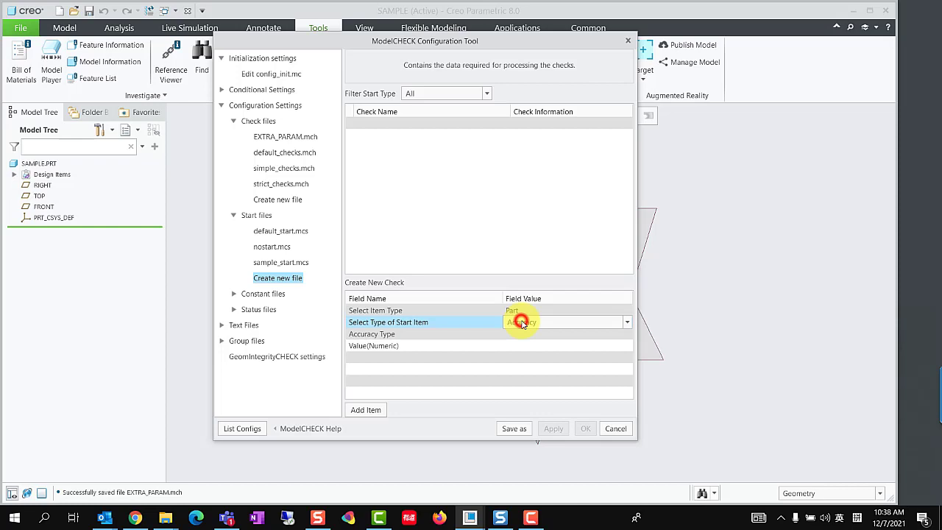
pyautogui.click(626, 322)
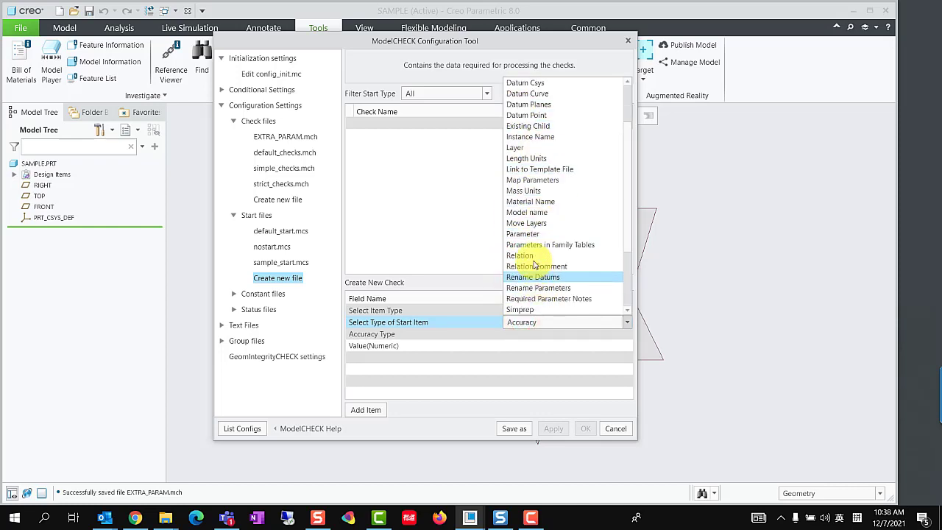
pyautogui.click(522, 233)
pyautogui.write('P')
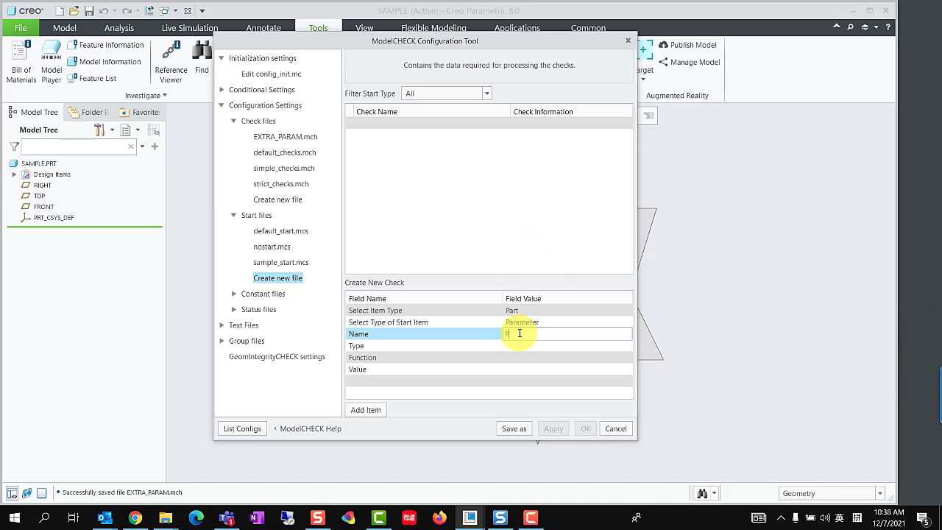
pyautogui.write('ARAM1')
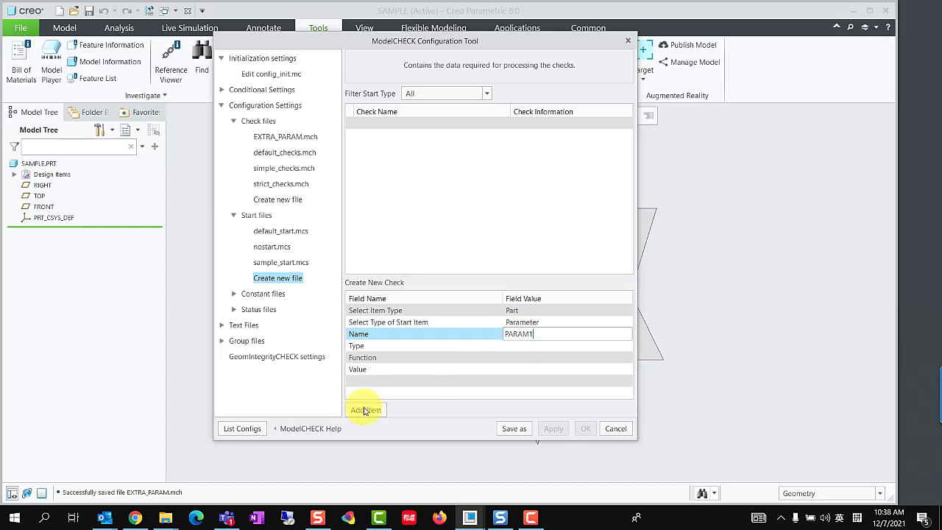
pyautogui.click(366, 409)
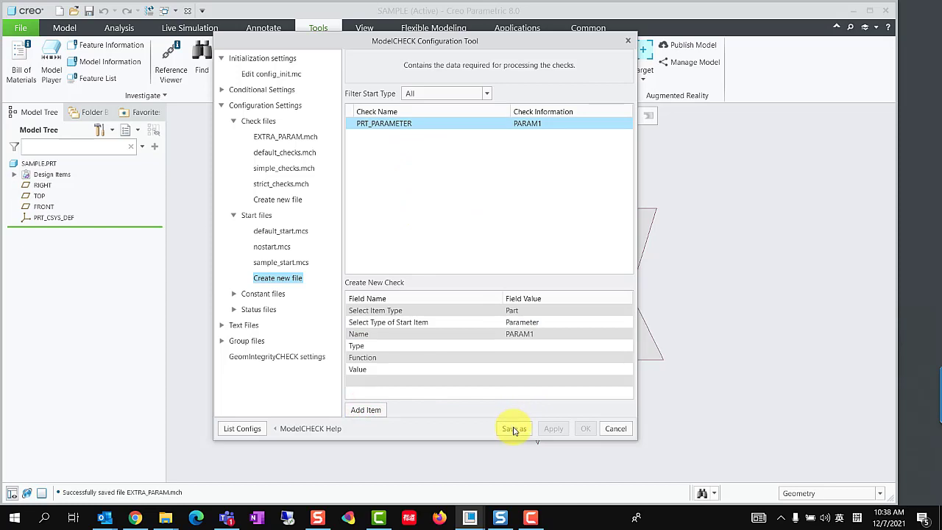
# Save the start file as EXTRA_PARAM.mcs and open it from the list
pyautogui.click(513, 428)
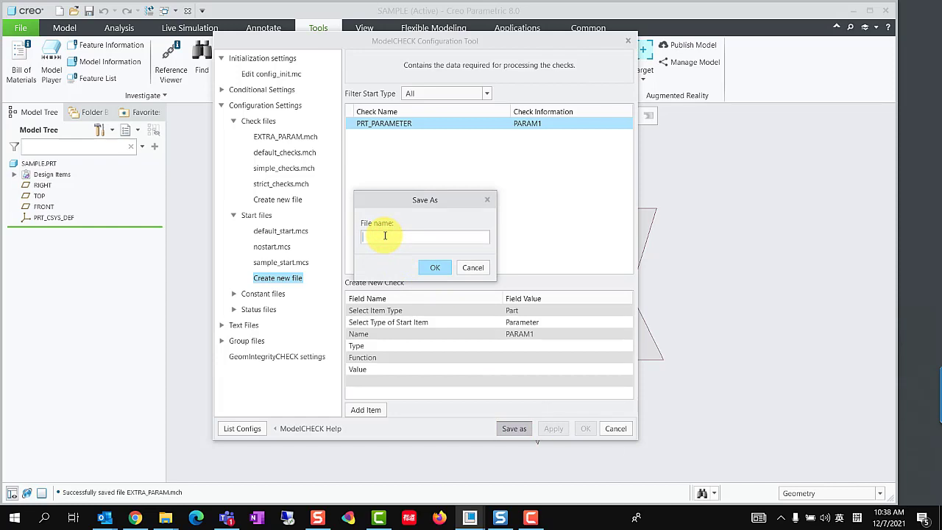
pyautogui.write('EXTRA_PARAM')
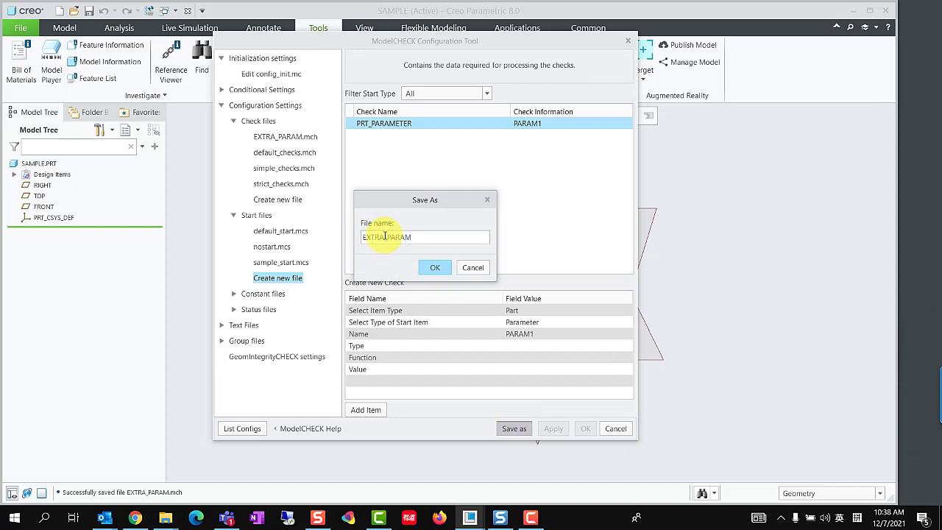
pyautogui.click(434, 267)
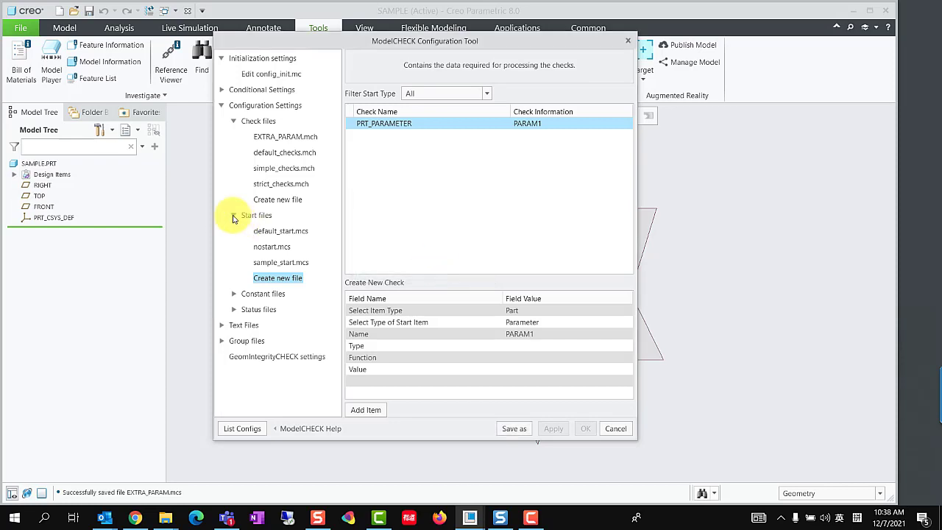
pyautogui.click(285, 230)
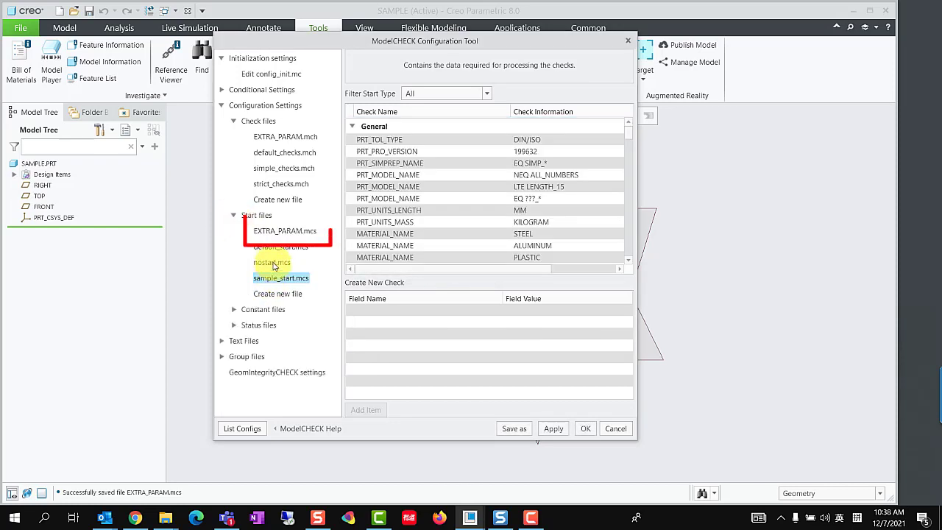
pyautogui.click(284, 231)
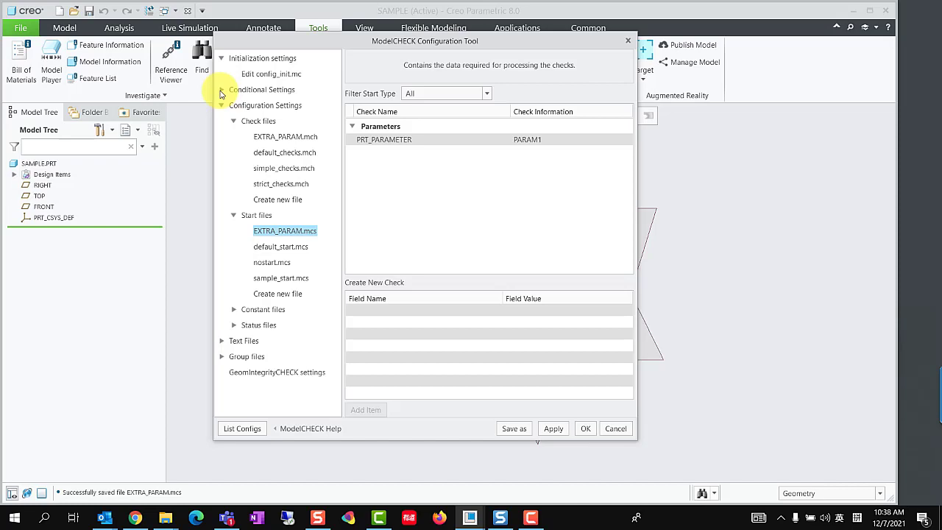
# Edit condition.mcc to change the check and start files a condition uses
pyautogui.click(222, 89)
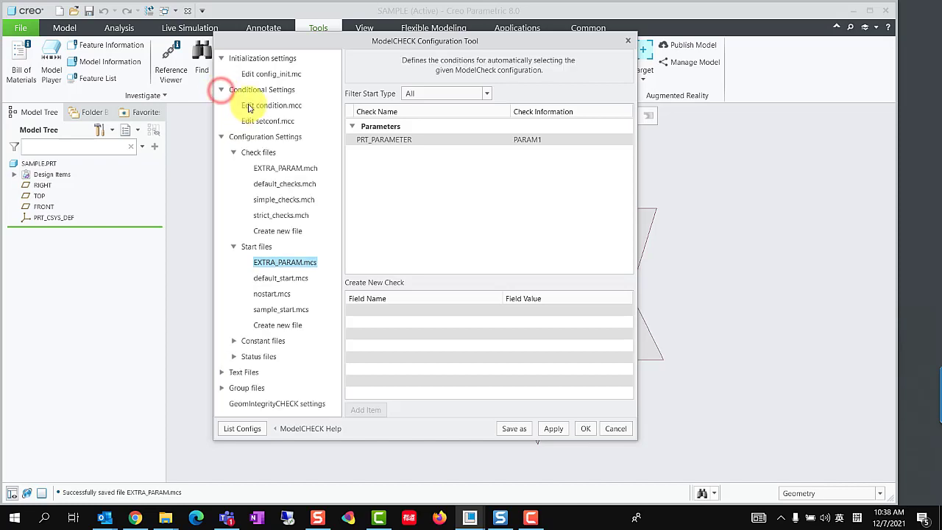
pyautogui.click(270, 105)
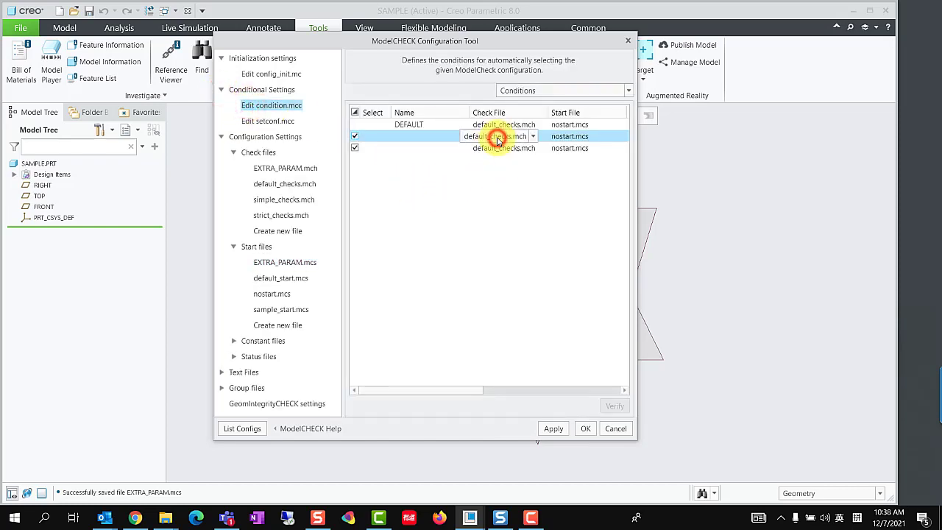
pyautogui.click(610, 136)
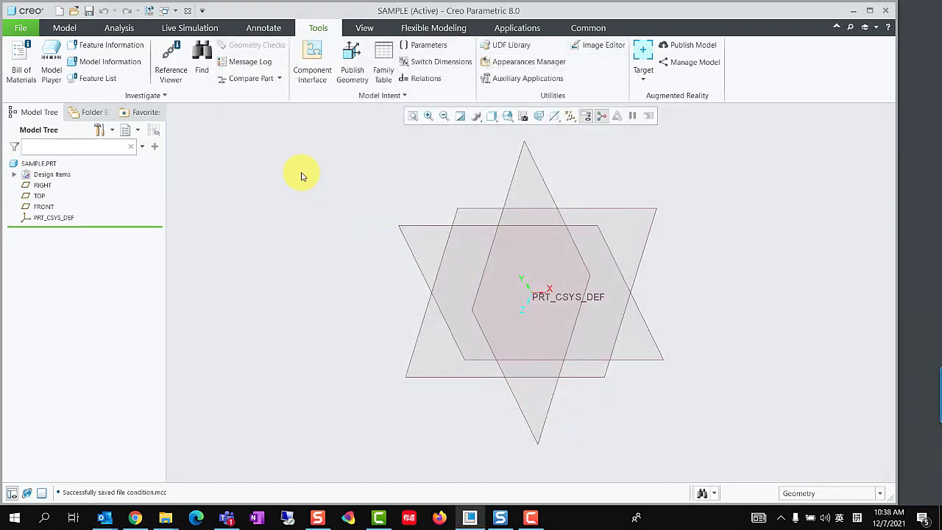
# Inspect SAMPLE's user parameters PARAM1, PARAM2 and PARAM3 in the Parameters dialog
pyautogui.click(428, 45)
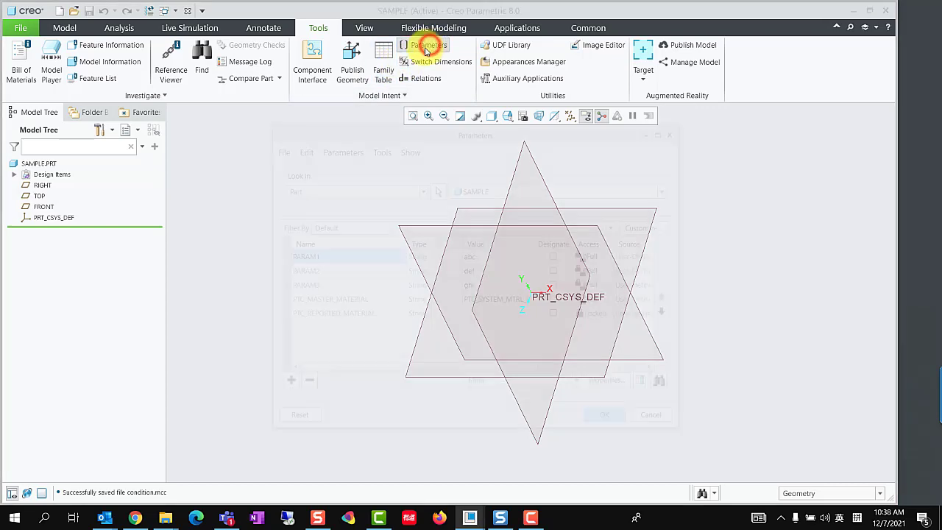
pyautogui.click(428, 45)
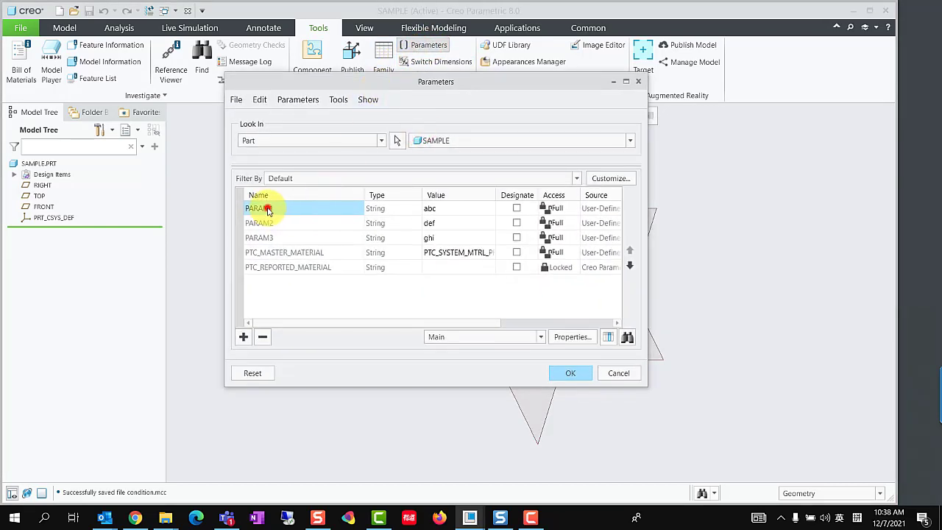
pyautogui.click(283, 222)
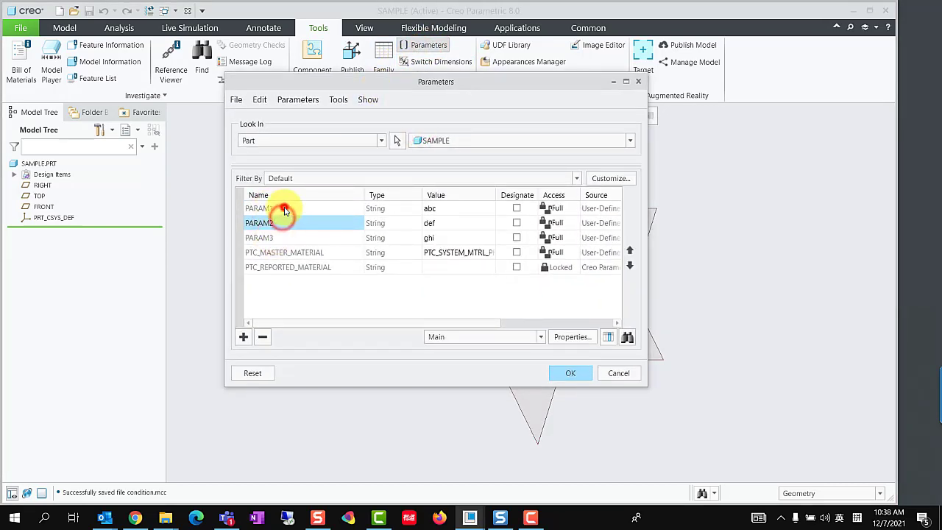
pyautogui.click(287, 208)
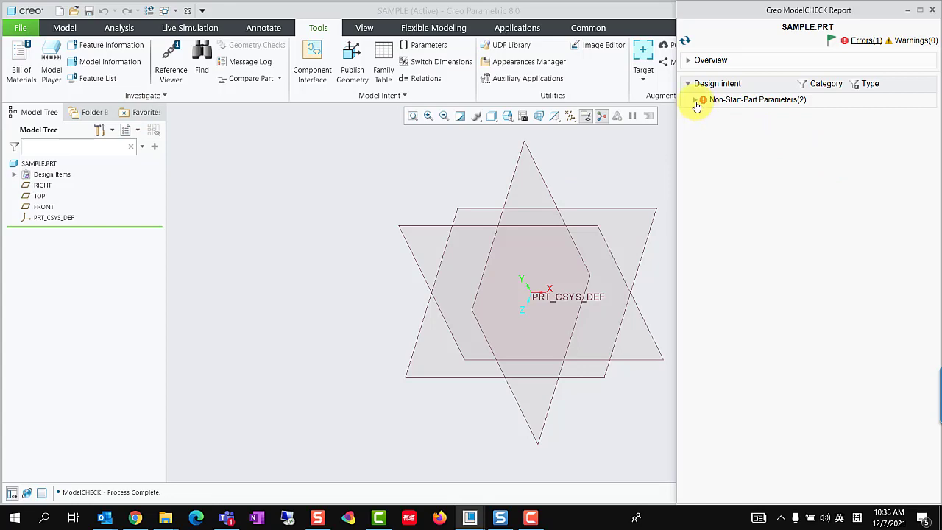
# Select all Non-Start-Part Parameters in the ModelCHECK report and delete them
pyautogui.click(696, 100)
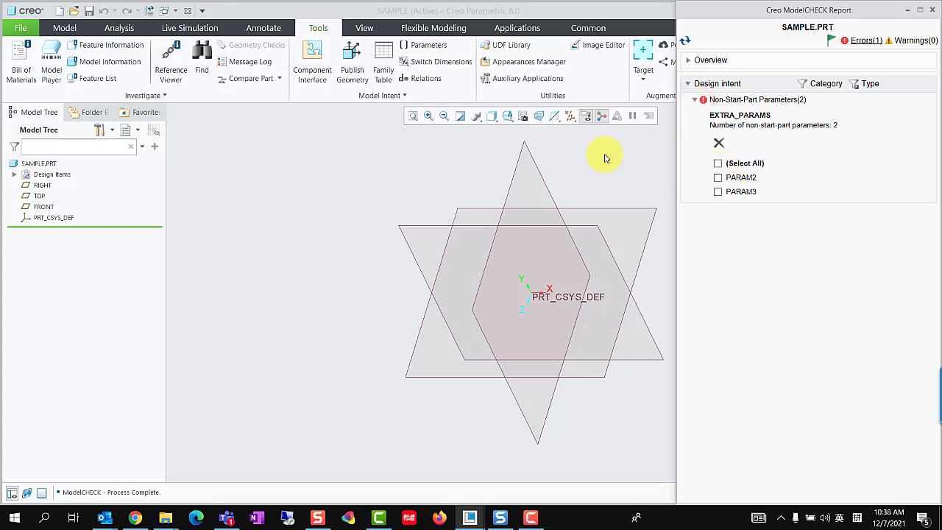
pyautogui.click(428, 45)
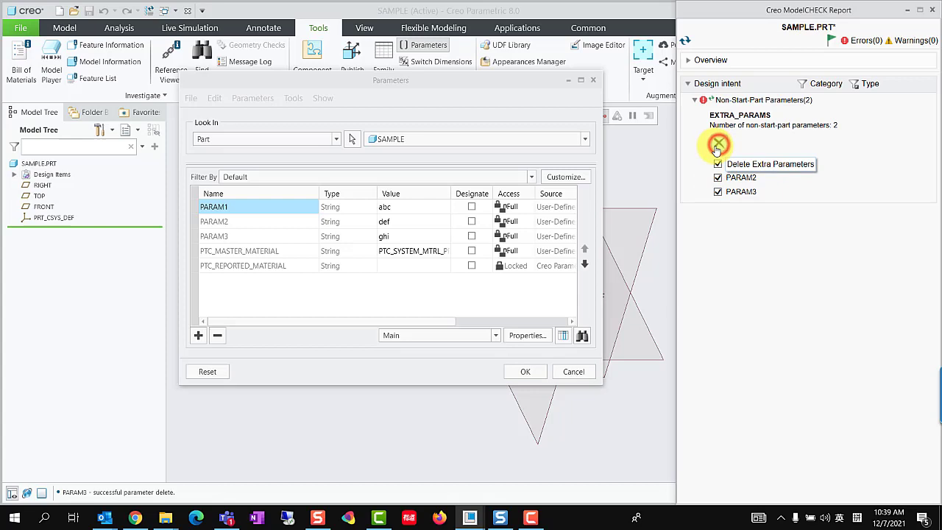
pyautogui.click(525, 371)
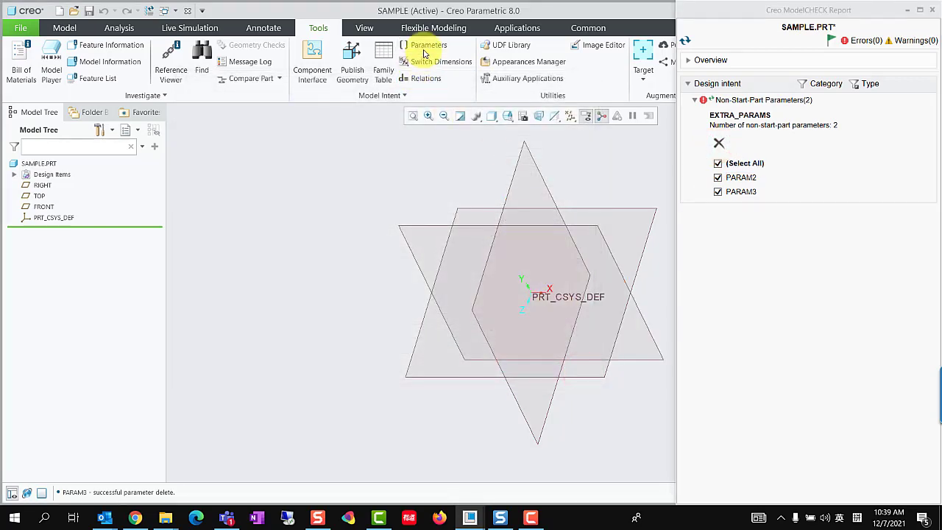
# Verify in Parameters that only PARAM1 remains and dismiss the save reminder
pyautogui.click(428, 45)
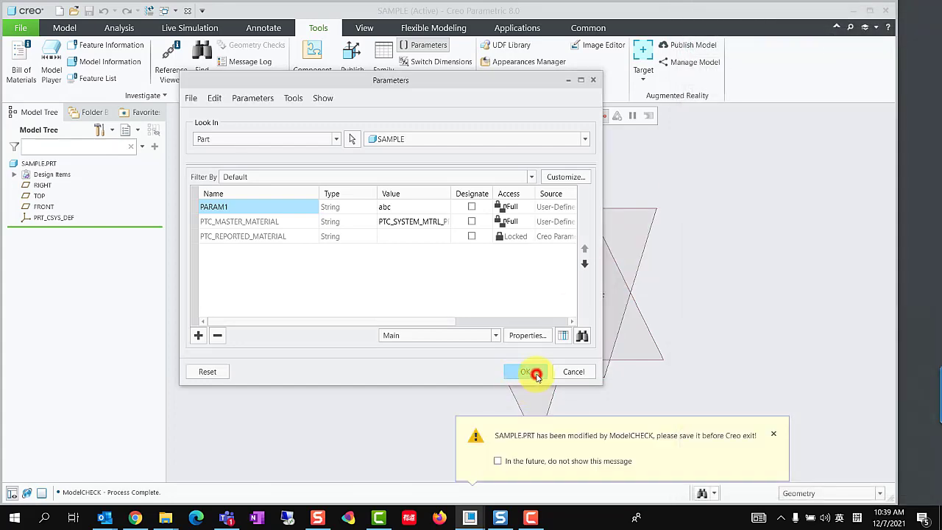
pyautogui.click(526, 371)
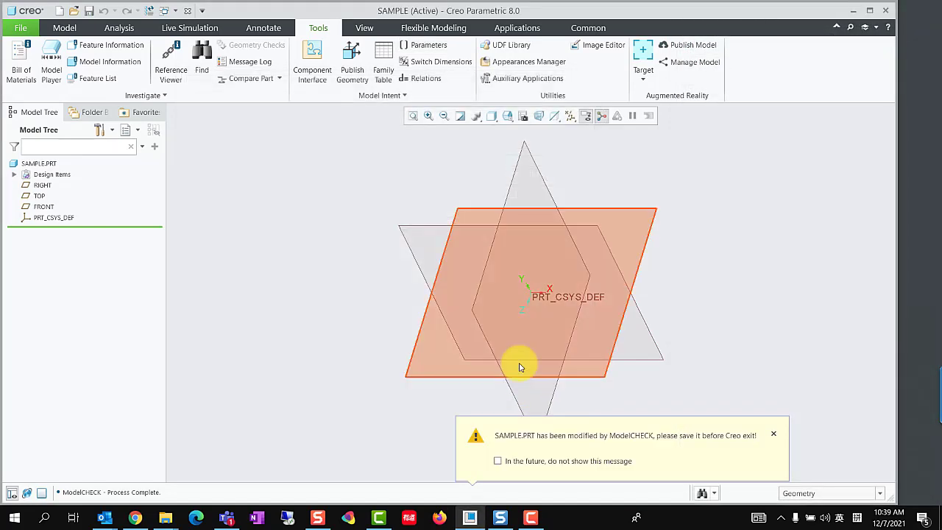
pyautogui.click(773, 433)
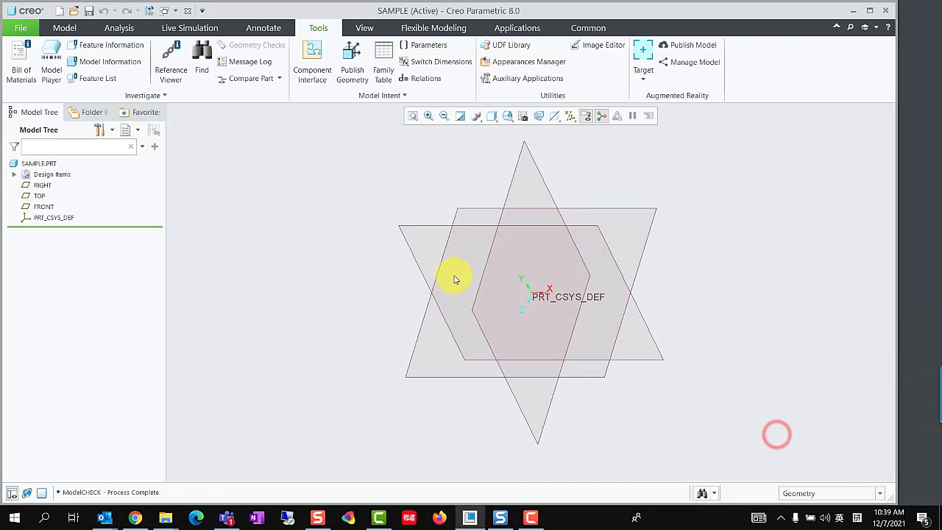
pyautogui.moveTo(310, 150)
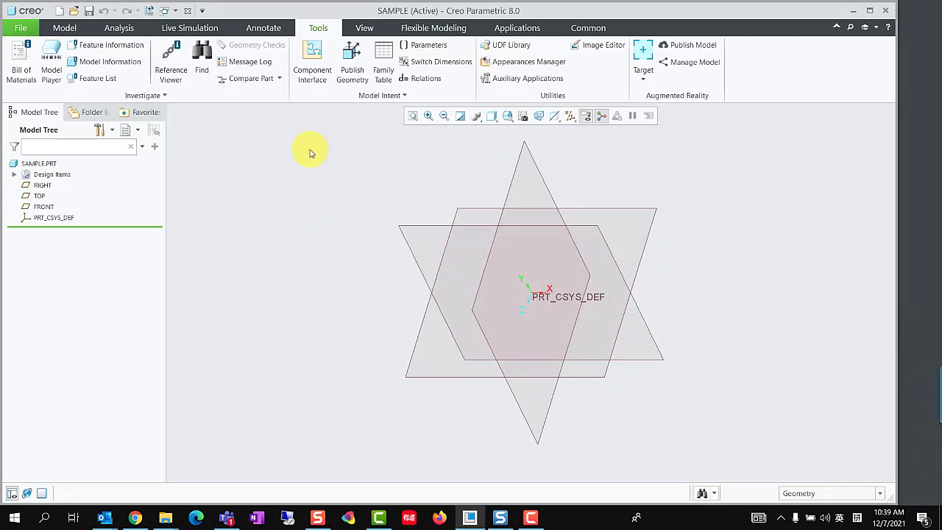
pyautogui.click(20, 27)
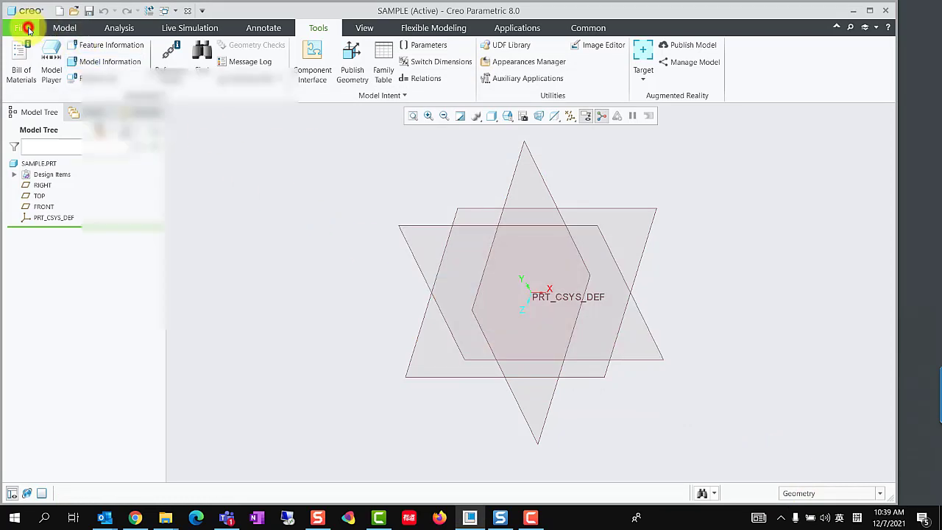
# Set MU_ENABLED to Y in config_init.mc, save it, and exit Creo
pyautogui.click(20, 28)
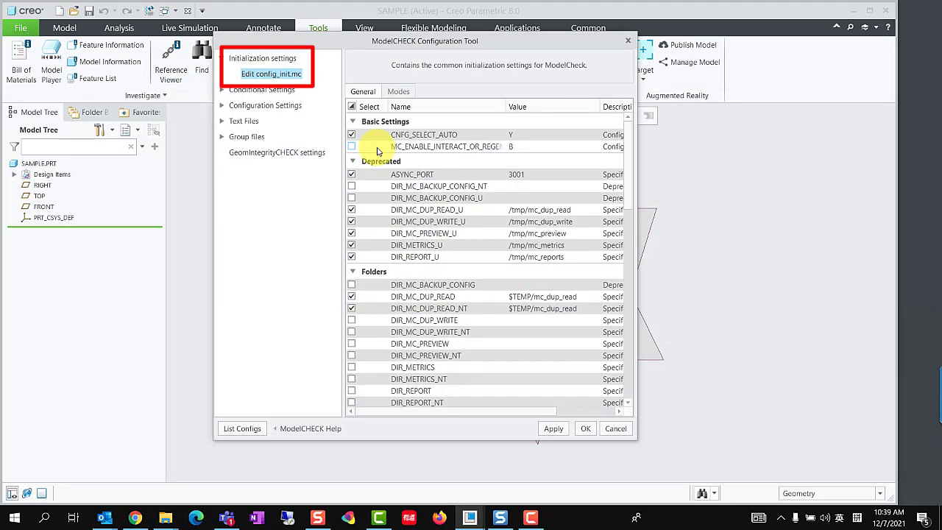
pyautogui.scroll(3)
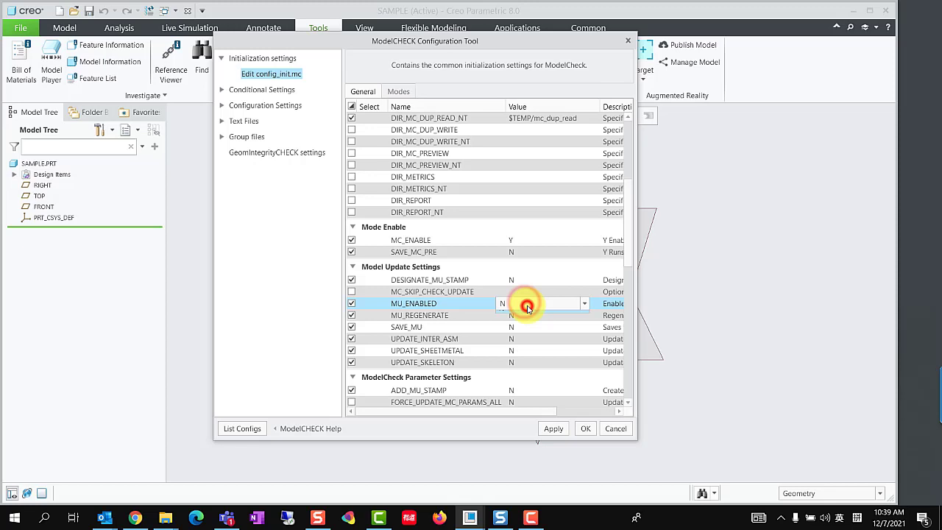
pyautogui.click(526, 303)
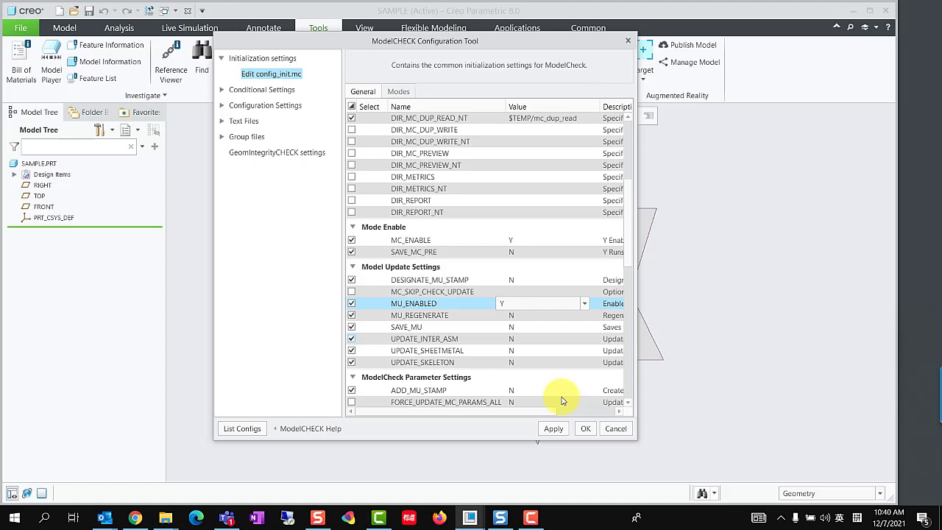
pyautogui.click(585, 428)
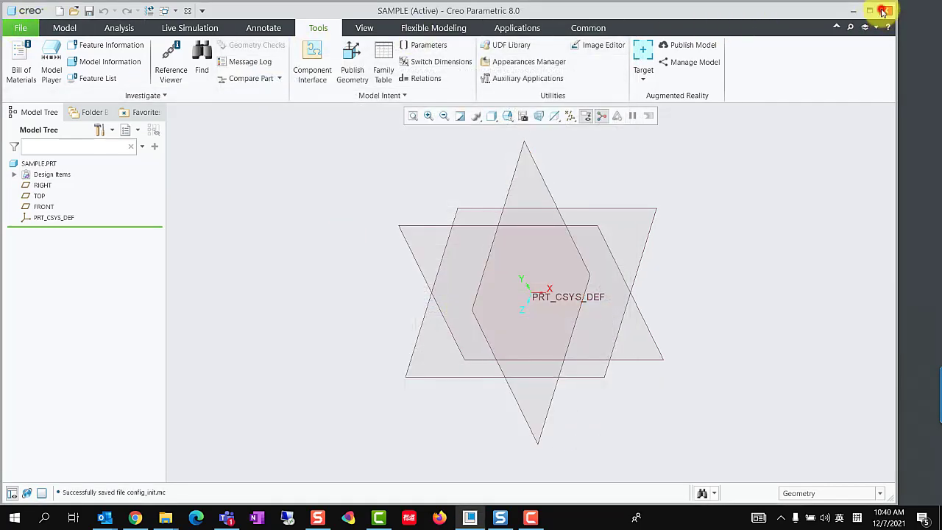
pyautogui.click(885, 11)
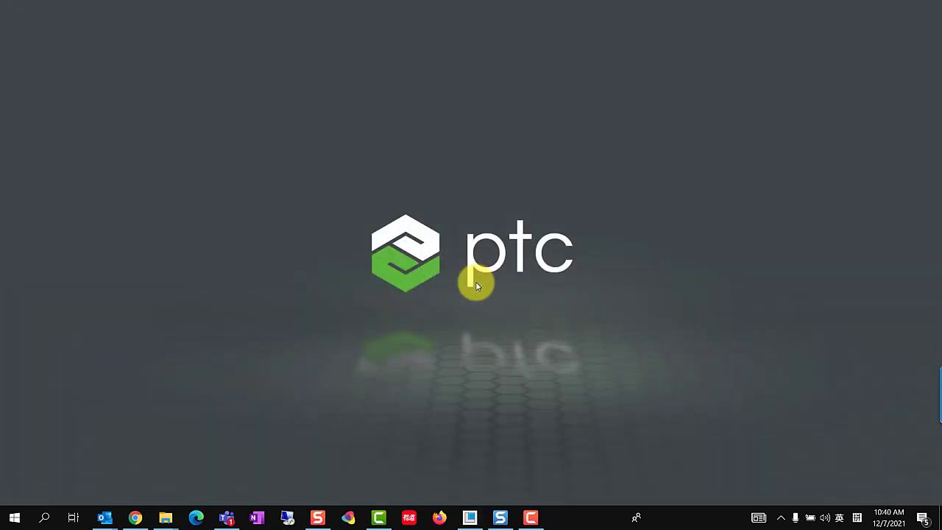
pyautogui.moveTo(429, 349)
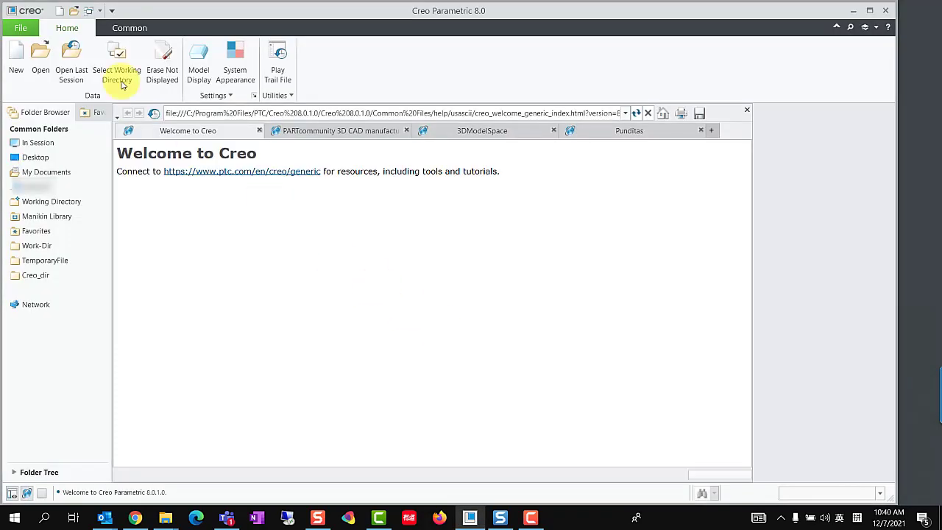
# Reopen sample.prt through the File Open dialog
pyautogui.click(40, 59)
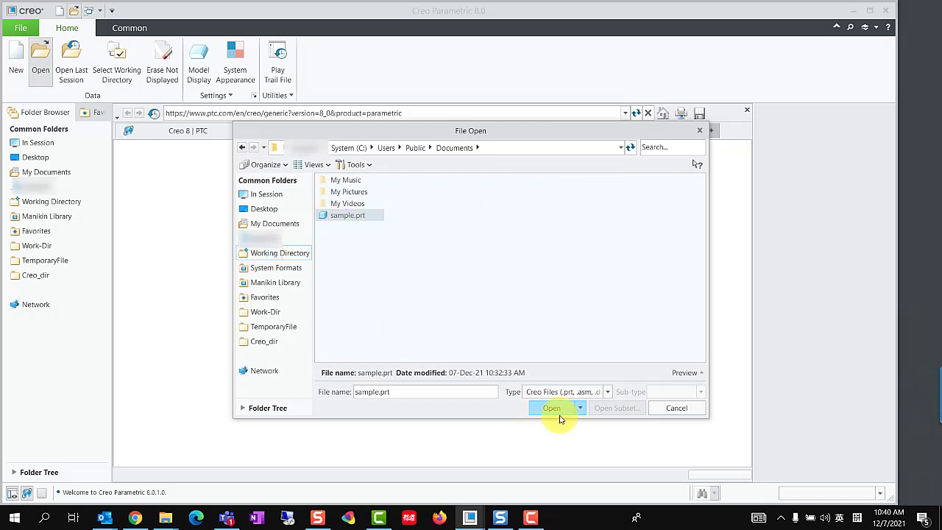
pyautogui.click(551, 408)
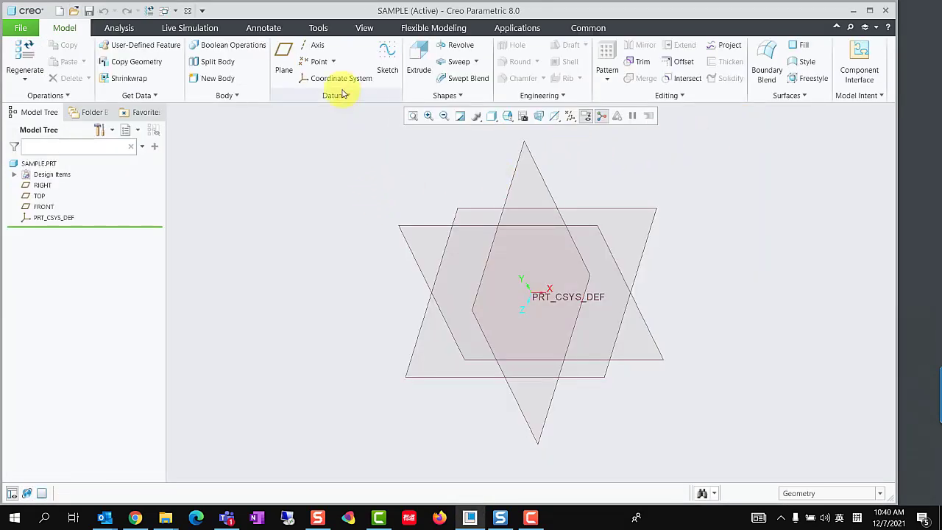
# Review SAMPLE's parameter list, then close the Parameters dialog
pyautogui.click(428, 44)
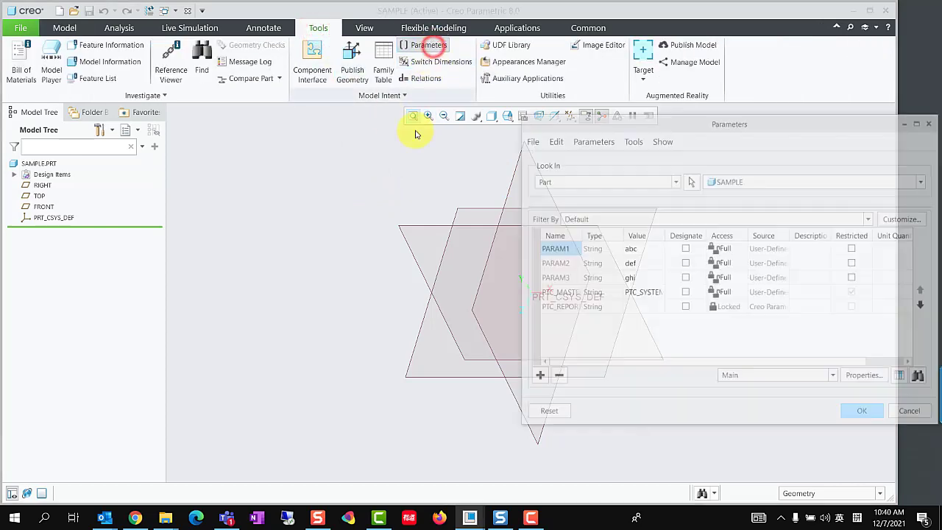
pyautogui.moveTo(729, 123); pyautogui.dragTo(464, 103)
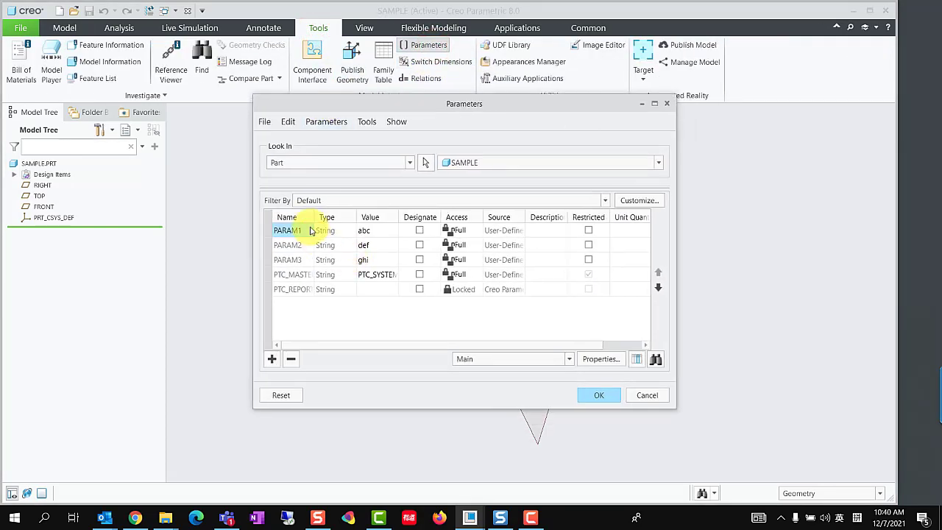
pyautogui.click(598, 395)
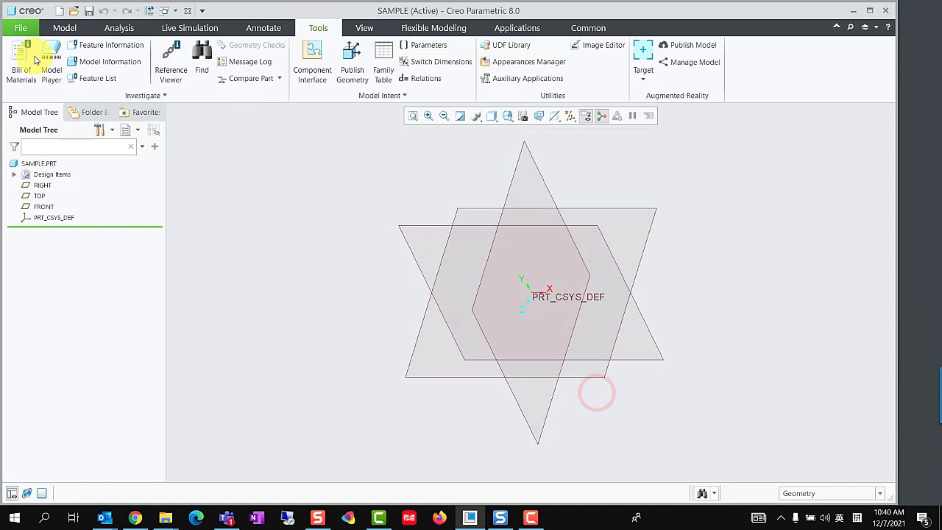
# Run ModelCHECK, confirm PARAM2 and PARAM3 were removed, and close the report
pyautogui.click(20, 28)
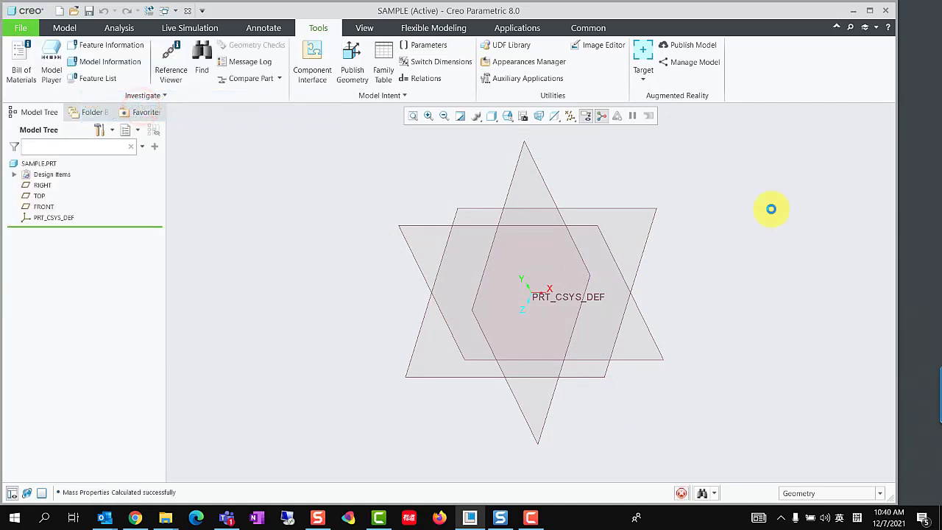
pyautogui.moveTo(768, 182)
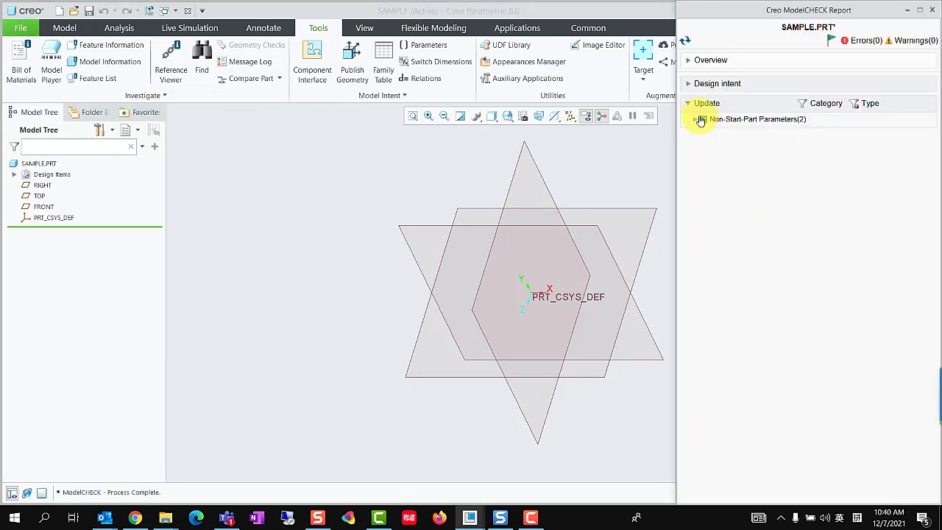
pyautogui.click(695, 119)
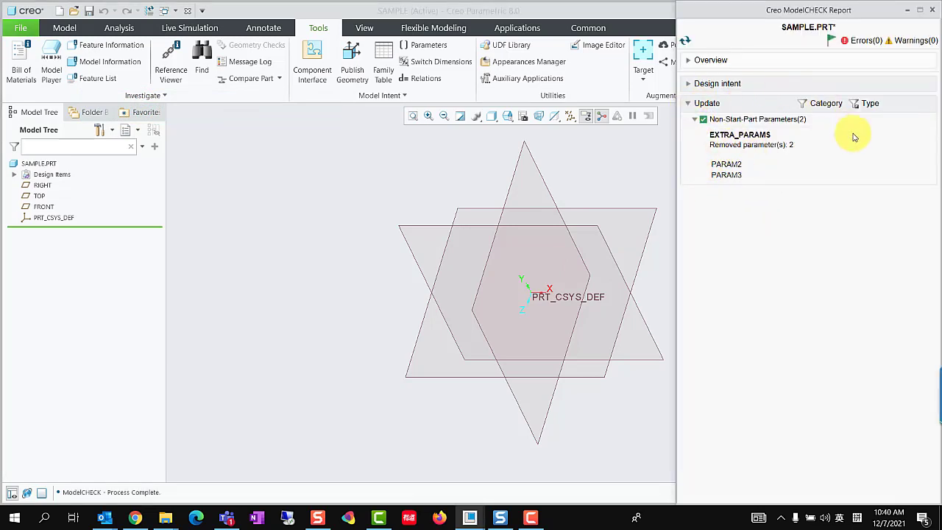
pyautogui.click(429, 45)
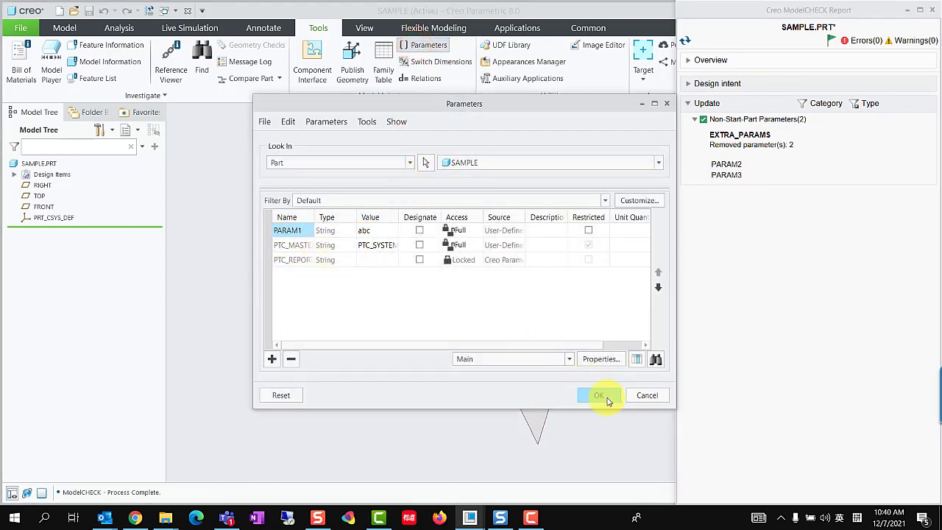
pyautogui.click(598, 395)
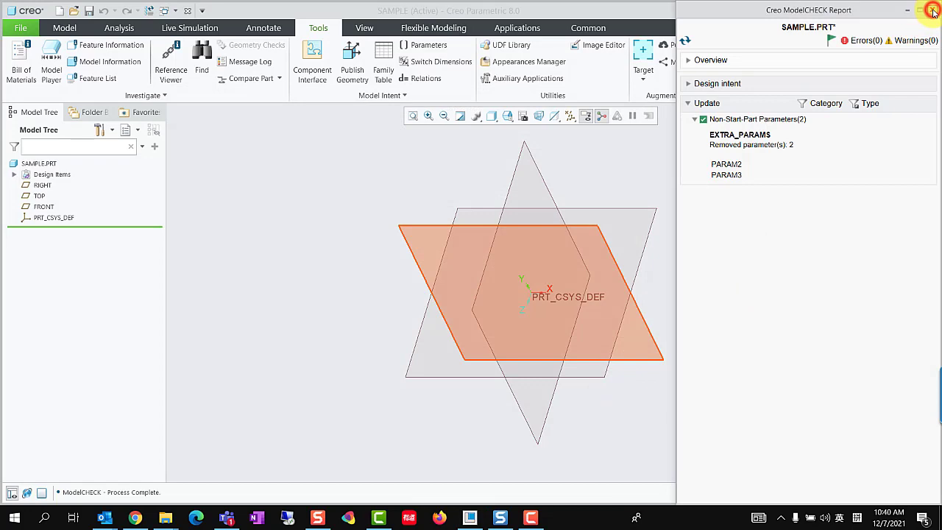
pyautogui.click(932, 9)
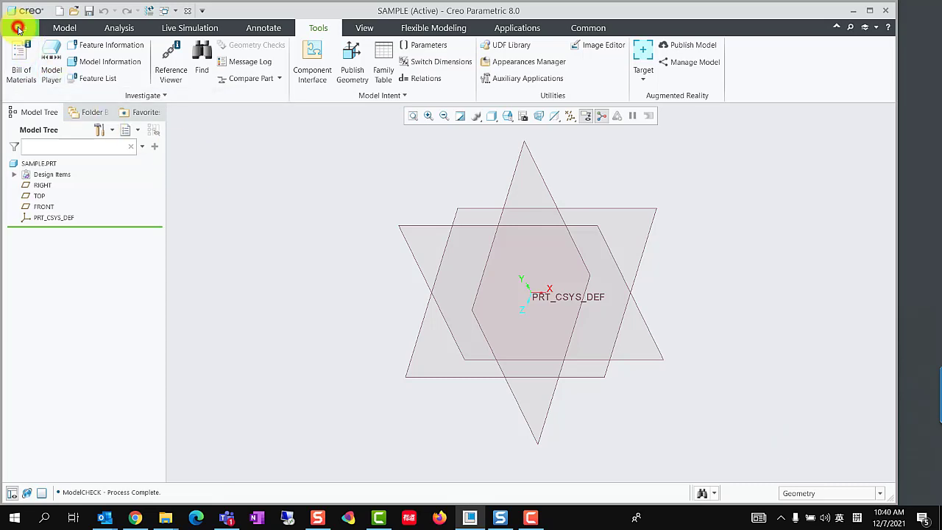
# Create check file UNWANTED_PARAM.mch with PARAM_UNWANTED enabled and Interact set to Y
pyautogui.click(20, 27)
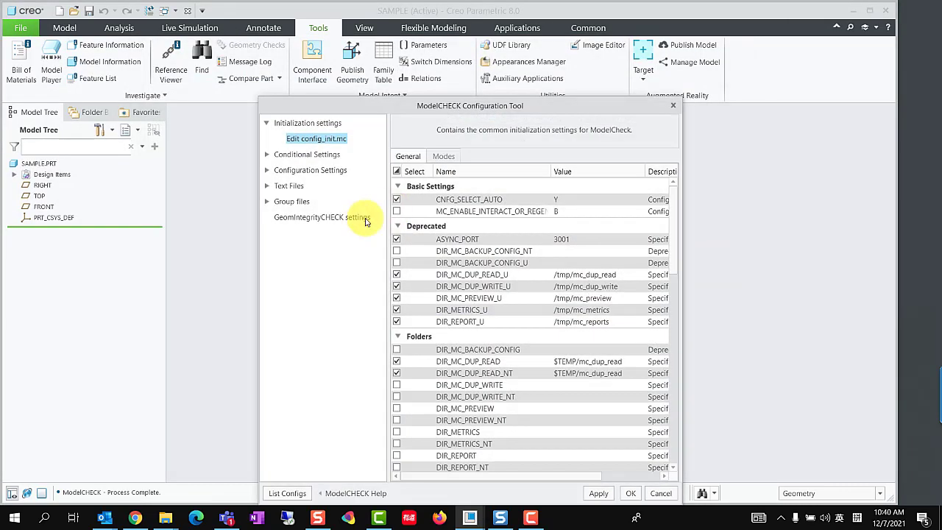
pyautogui.click(310, 170)
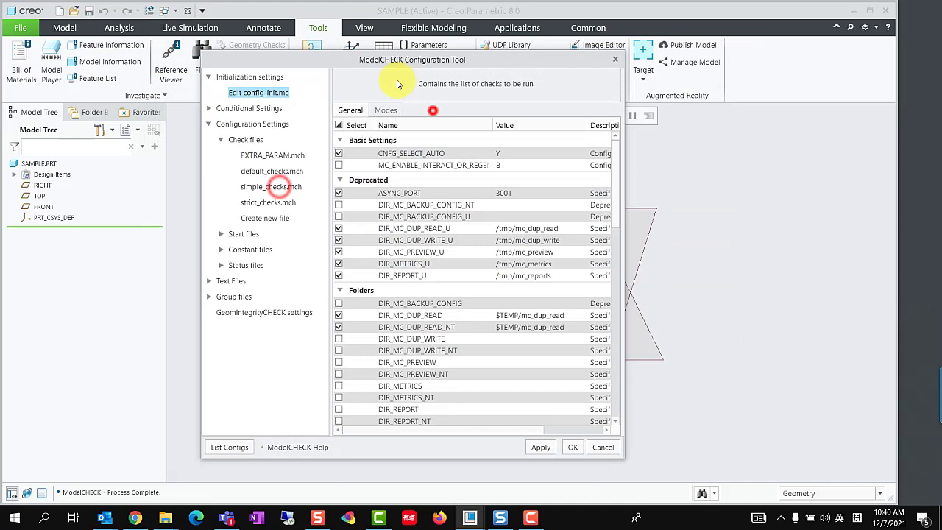
pyautogui.click(264, 218)
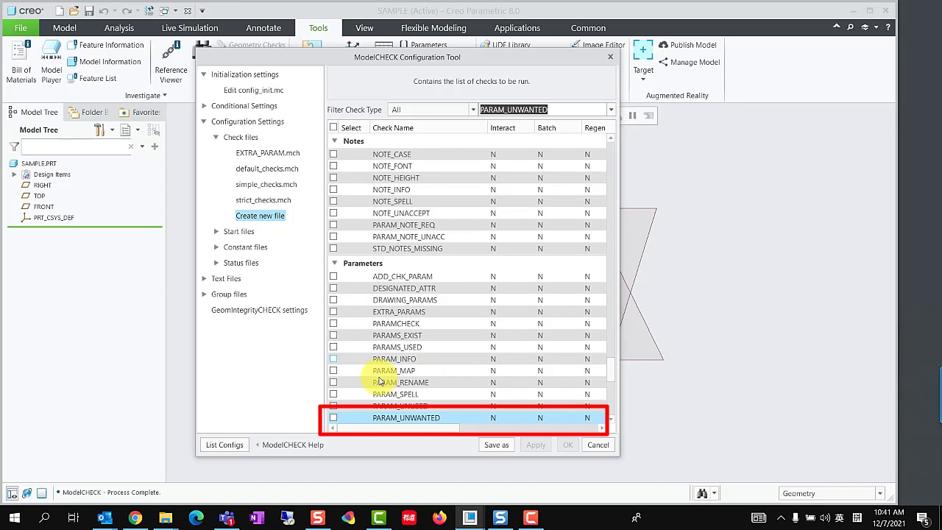
pyautogui.click(332, 417)
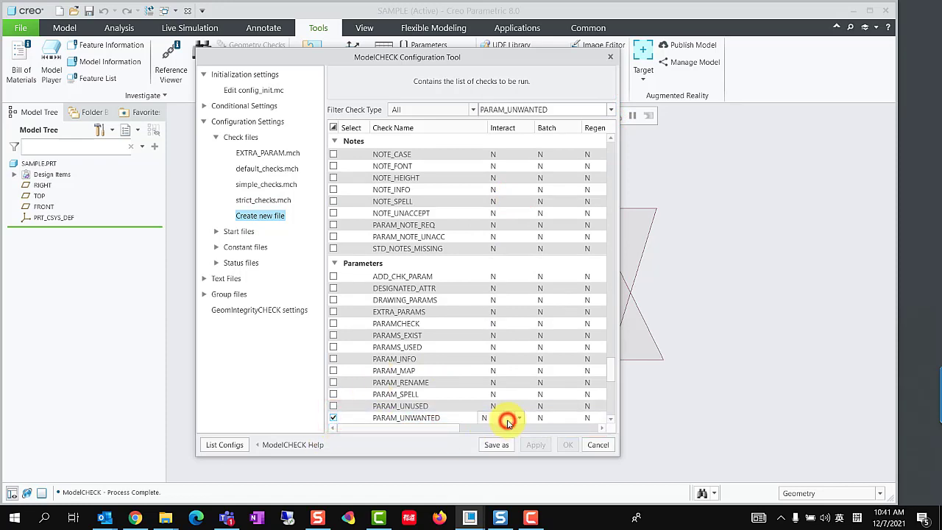
pyautogui.click(492, 417)
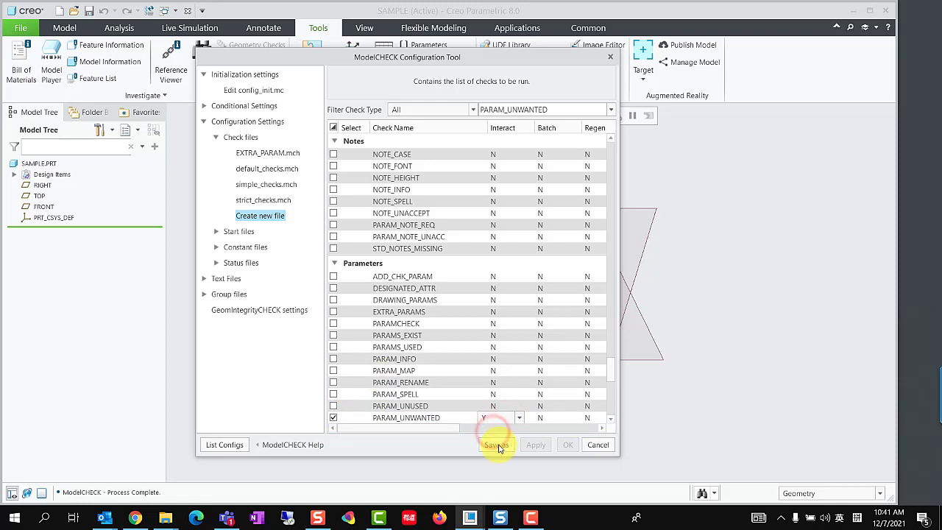
pyautogui.click(496, 444)
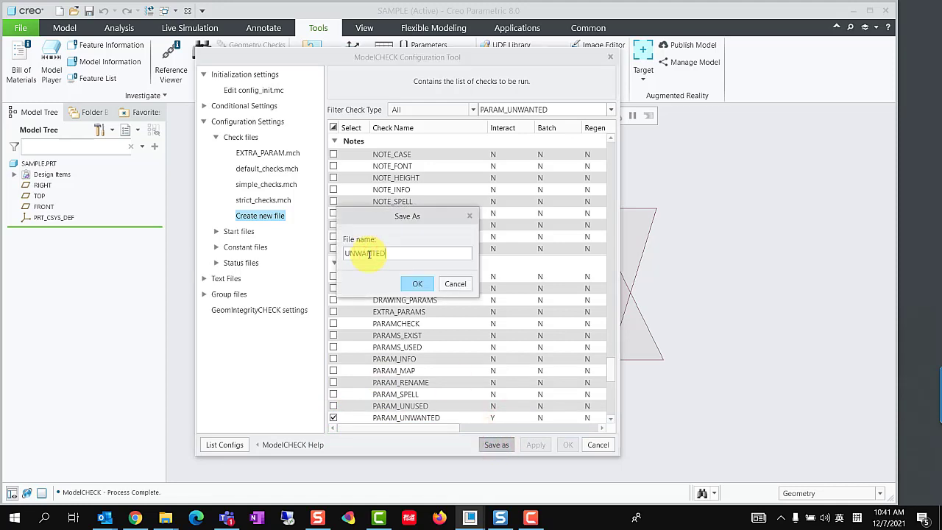
pyautogui.click(417, 283)
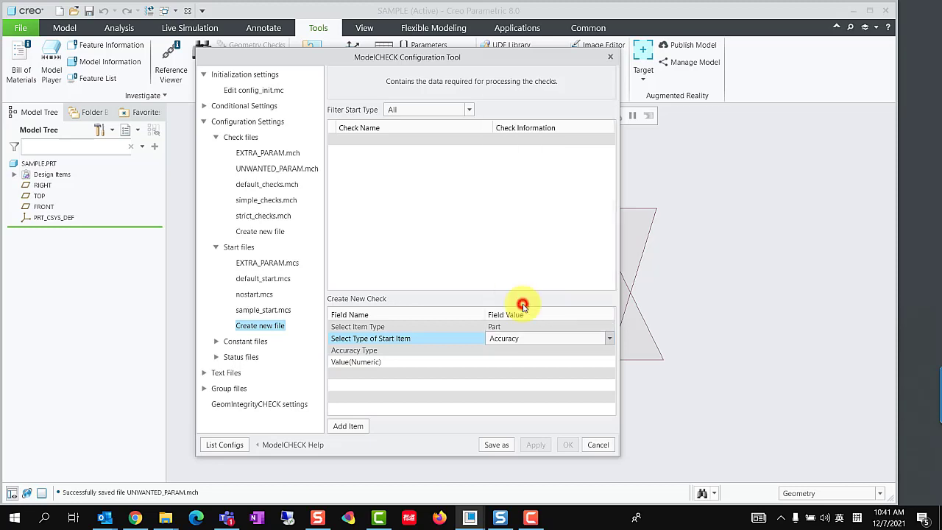
# Create start file UNWANTED_PARAM.mcs with PARAM1 added as an Unwanted Parameters item
pyautogui.click(547, 338)
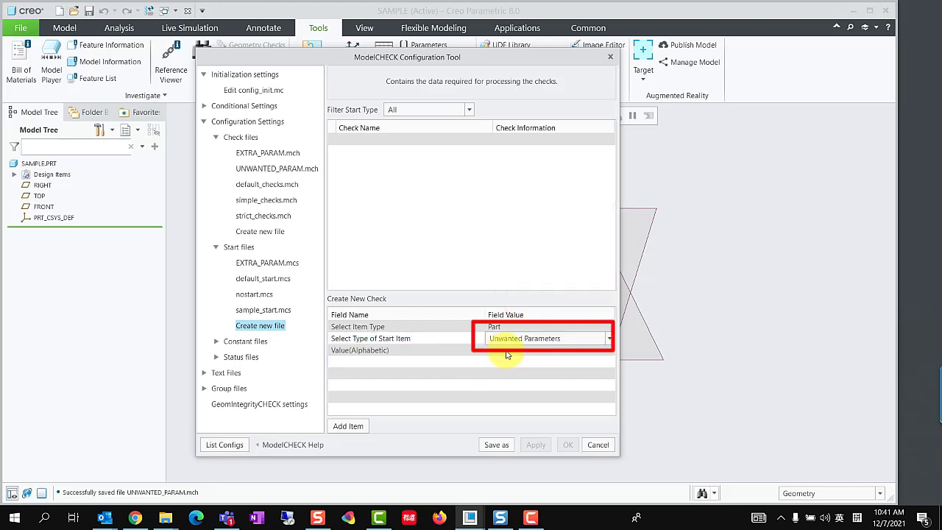
pyautogui.click(504, 349)
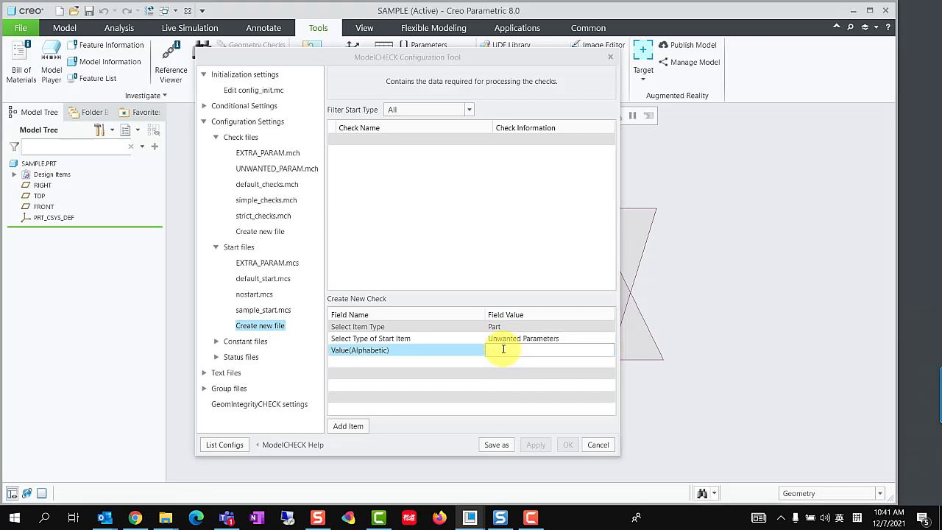
pyautogui.write('PARAM1')
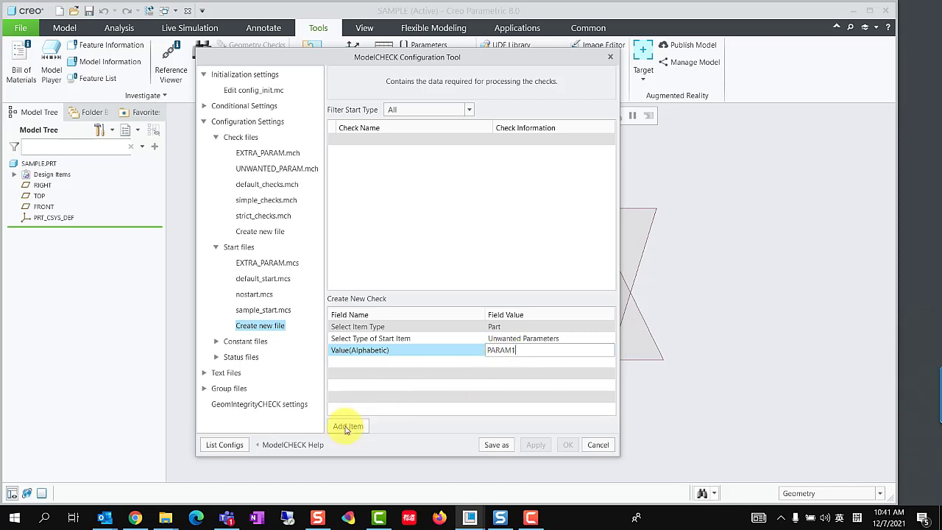
pyautogui.click(347, 426)
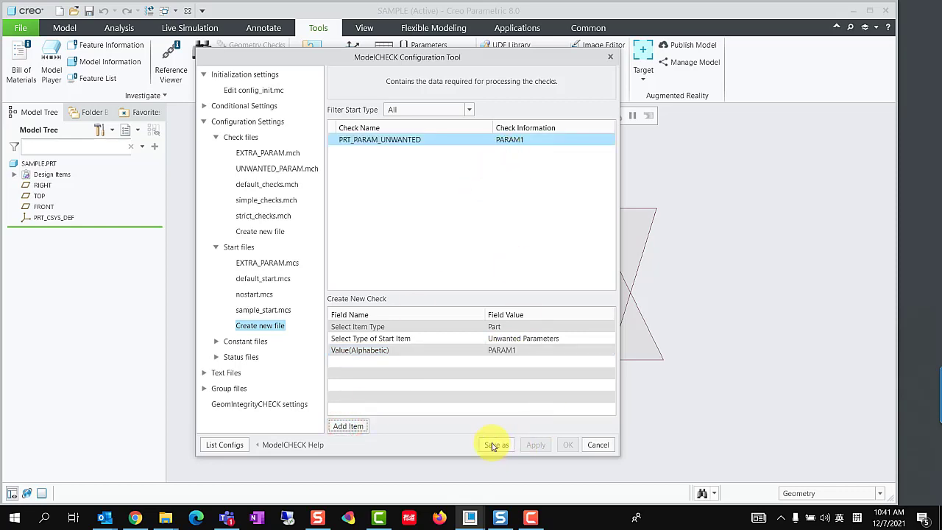
pyautogui.click(494, 444)
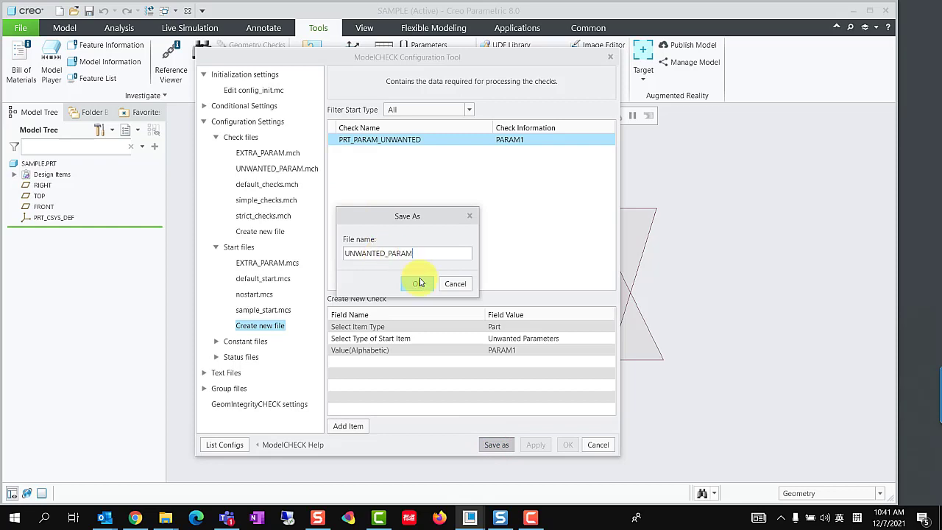
pyautogui.click(418, 283)
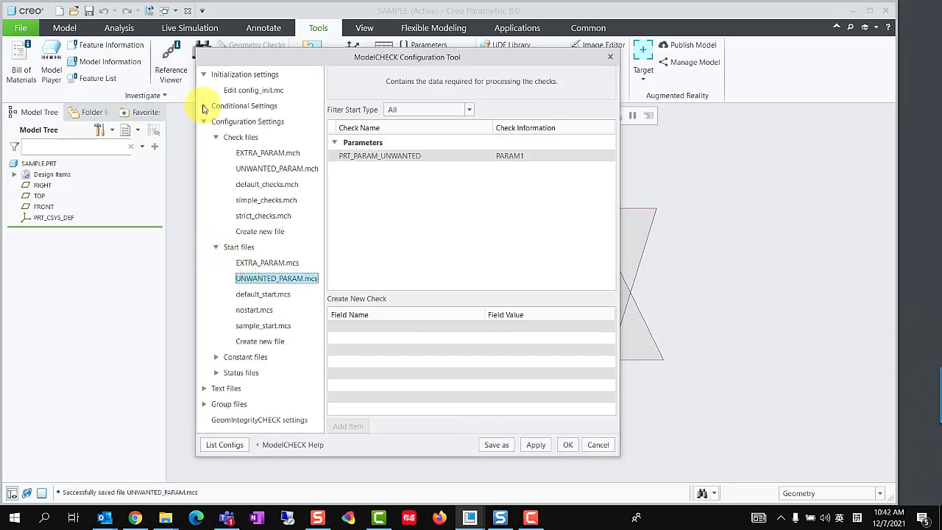
# Point both condition.mcc rows to the UNWANTED_PARAM check and start files, then save
pyautogui.click(244, 105)
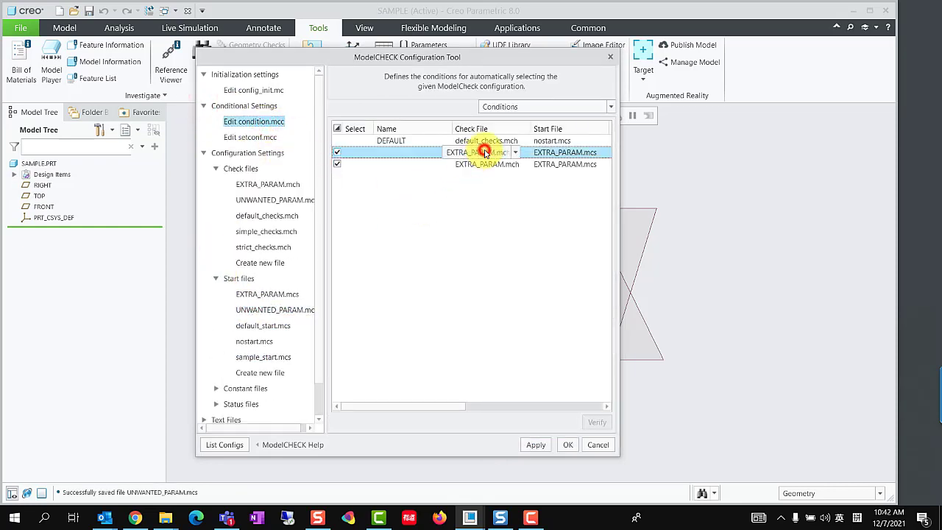
pyautogui.click(514, 164)
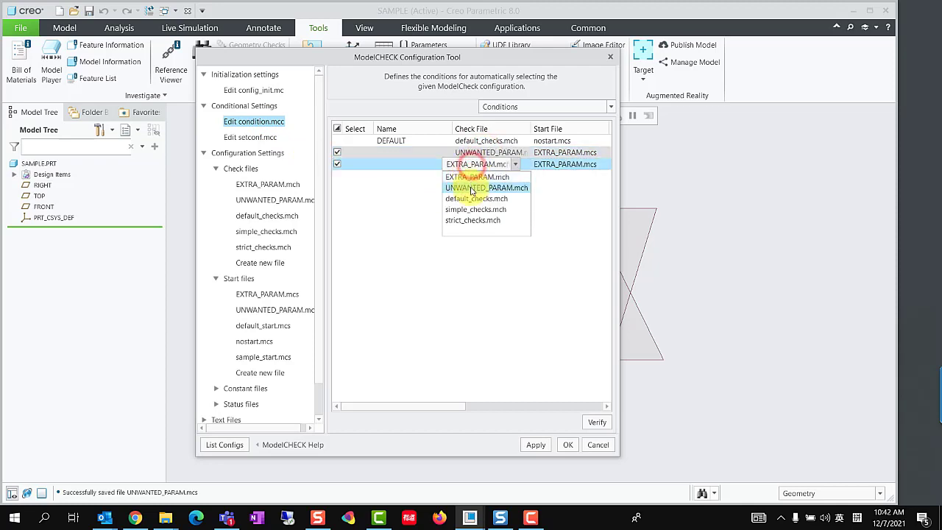
pyautogui.click(485, 188)
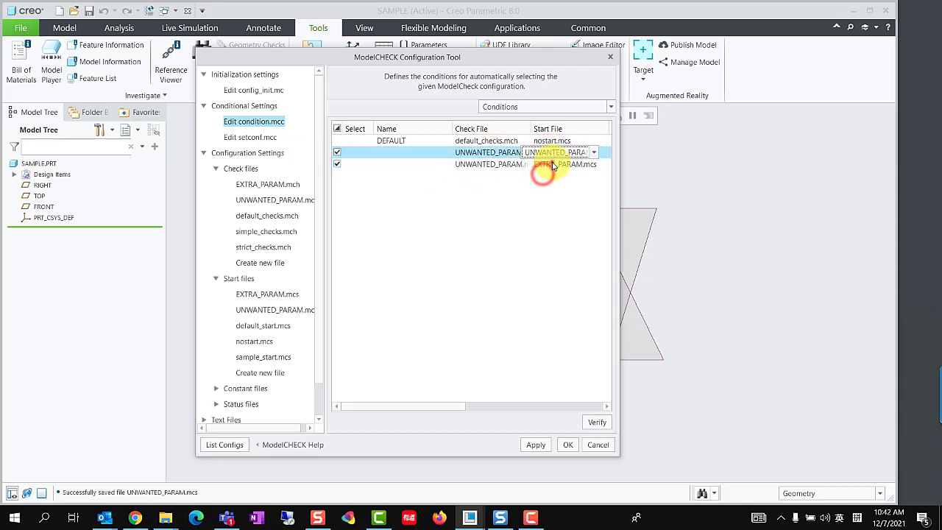
pyautogui.click(536, 445)
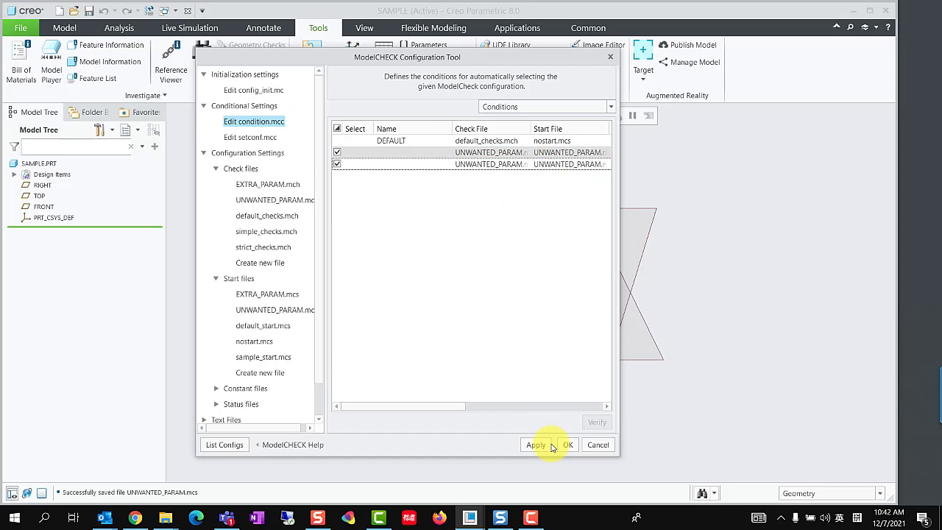
pyautogui.click(567, 444)
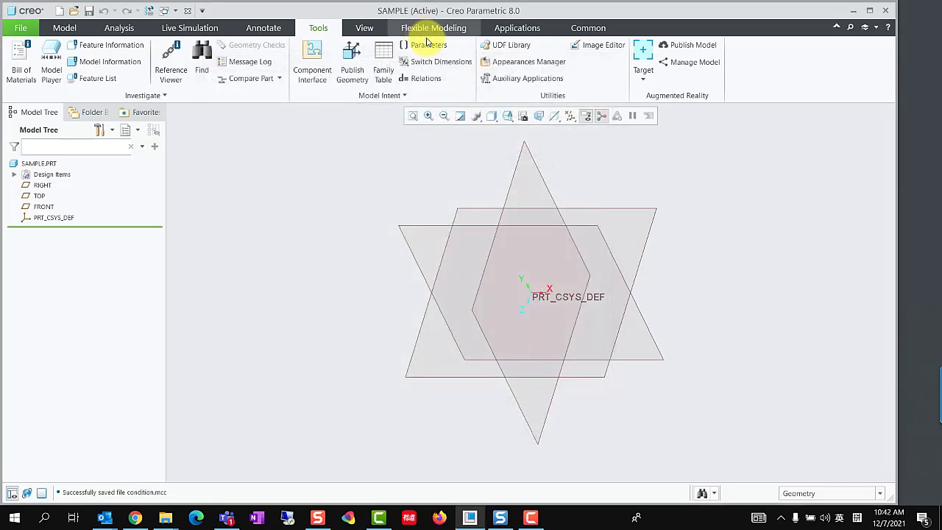
# Review SAMPLE's parameters, rerun ModelCHECK, and inspect the Unwanted Parameters entry removing PARAM1
pyautogui.click(429, 44)
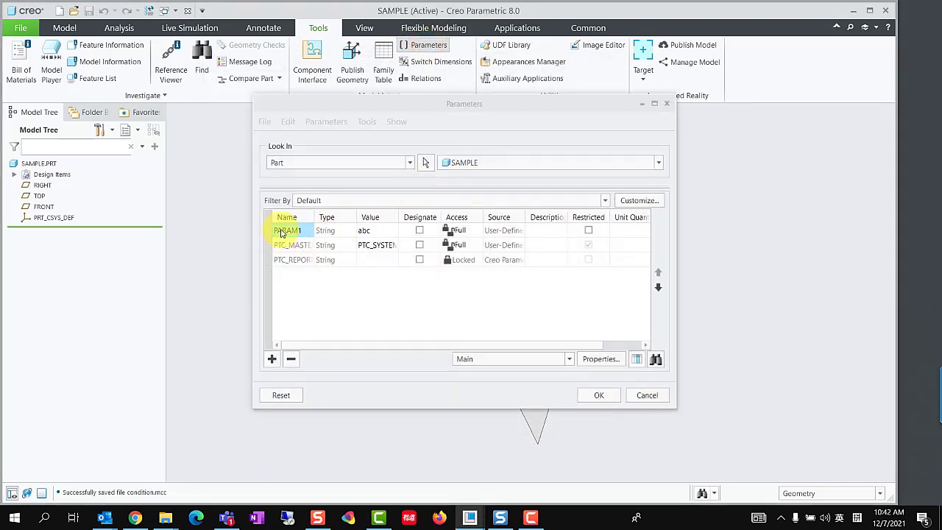
pyautogui.click(598, 395)
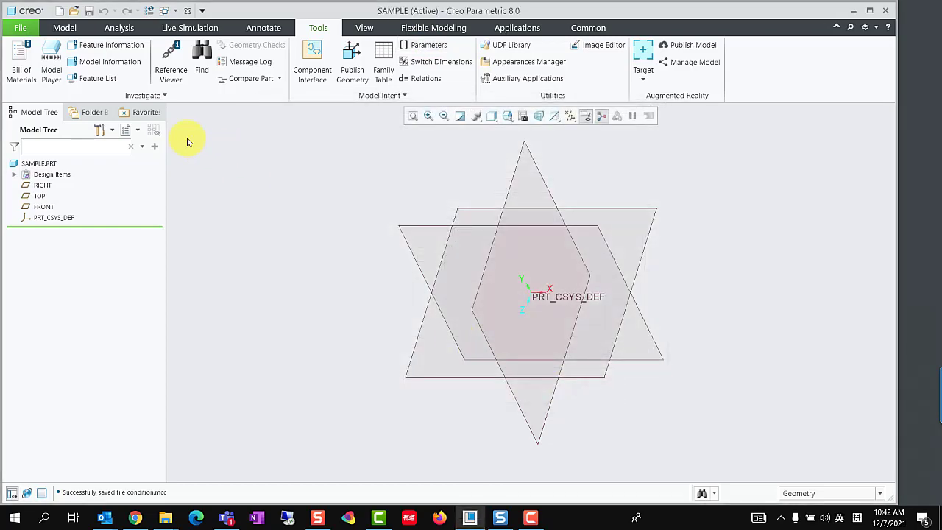
pyautogui.click(20, 28)
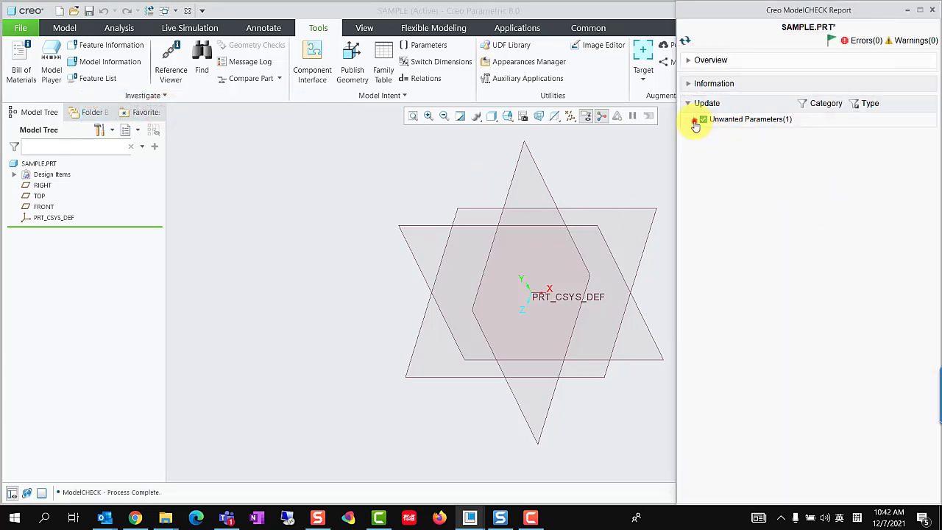
pyautogui.click(429, 45)
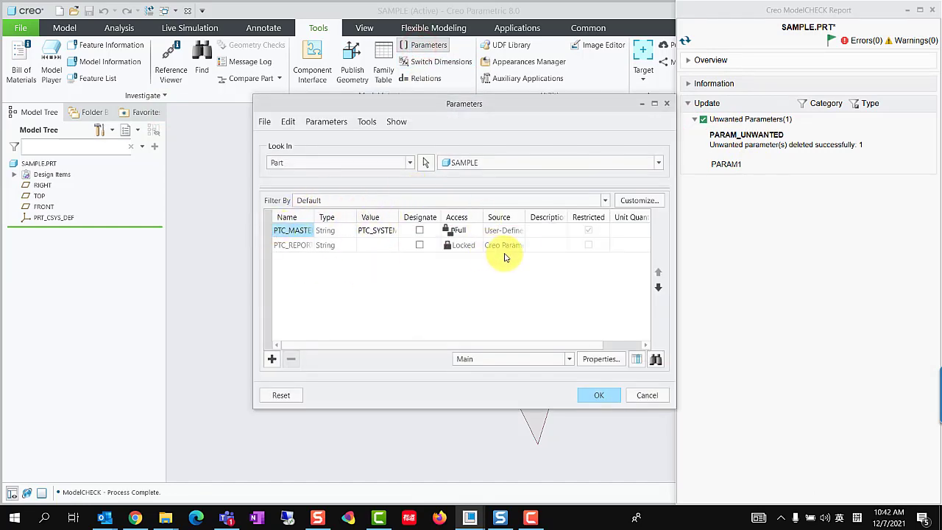
pyautogui.moveTo(543, 434)
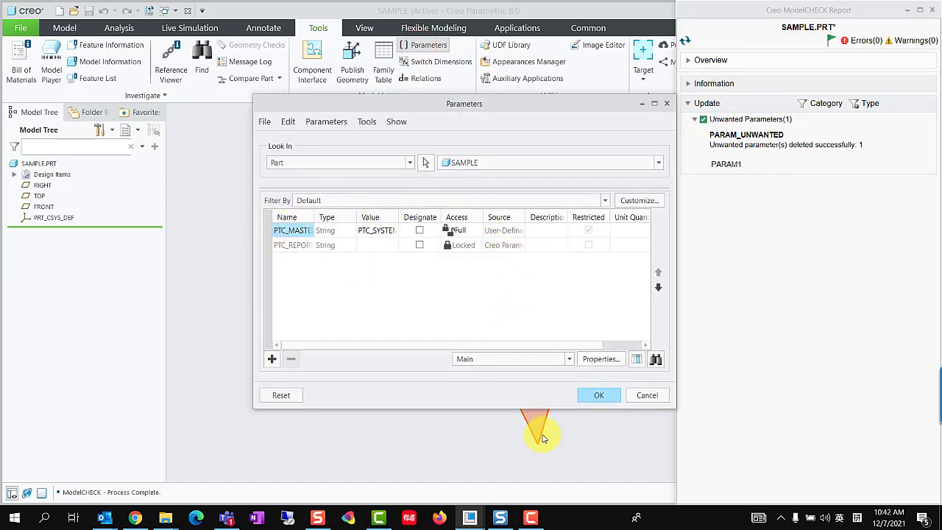